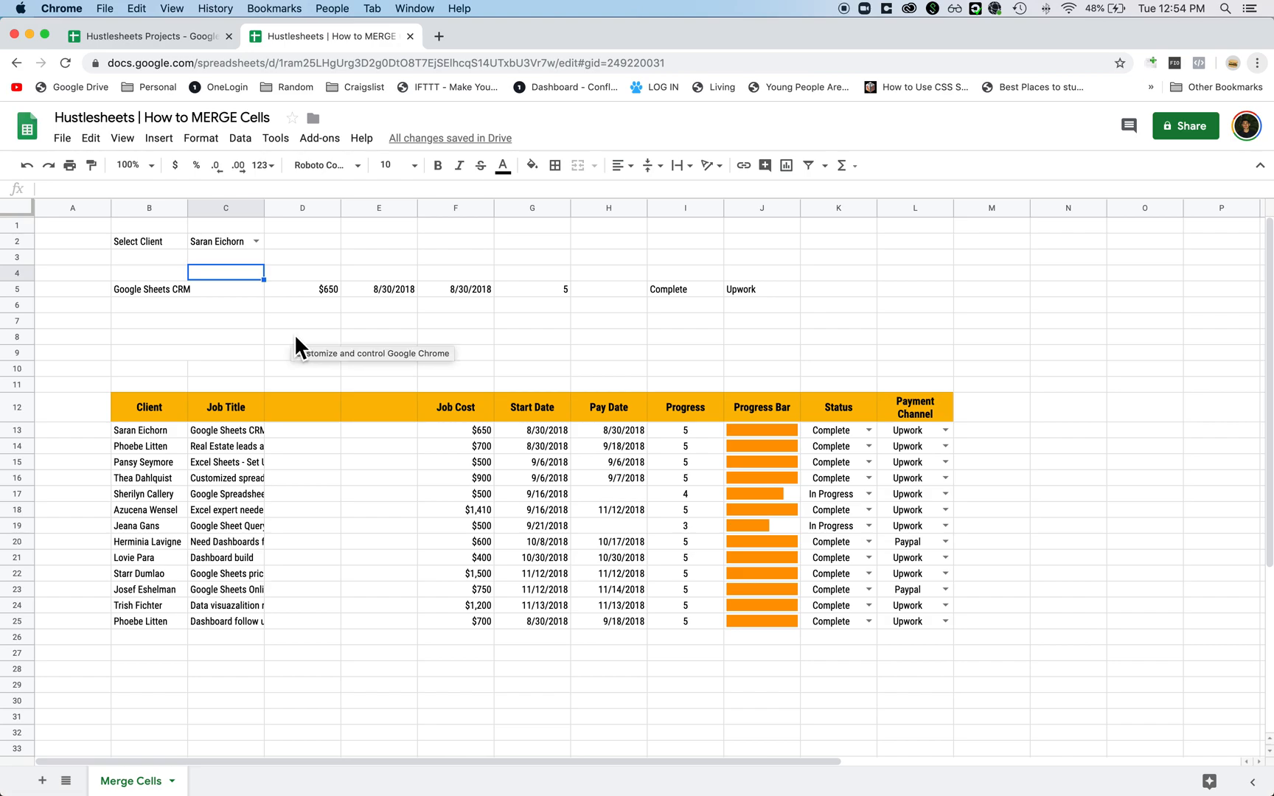
Merge the client selector cells C2:D3 into one bold, centered cell.
{"action": "left_click", "coordinate": [301, 352]}
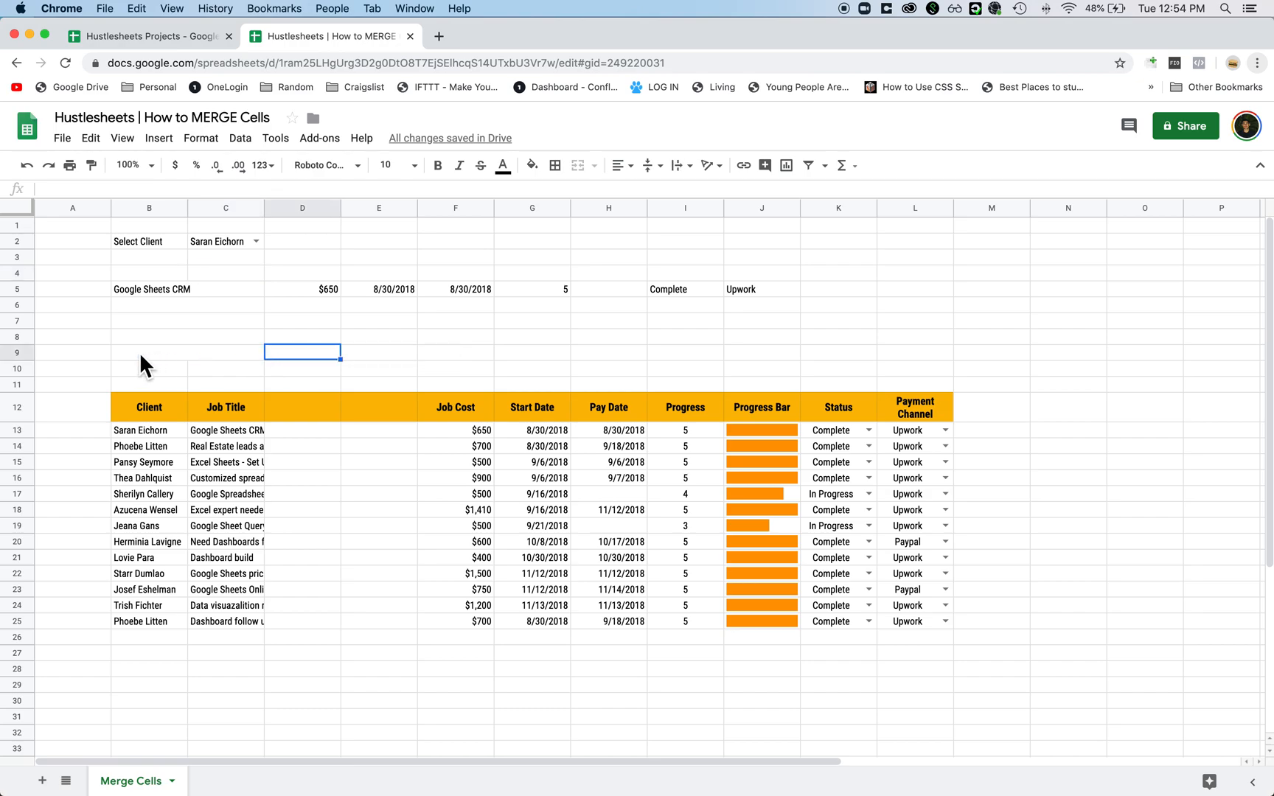
{"action": "mouse_move", "coordinate": [155, 297]}
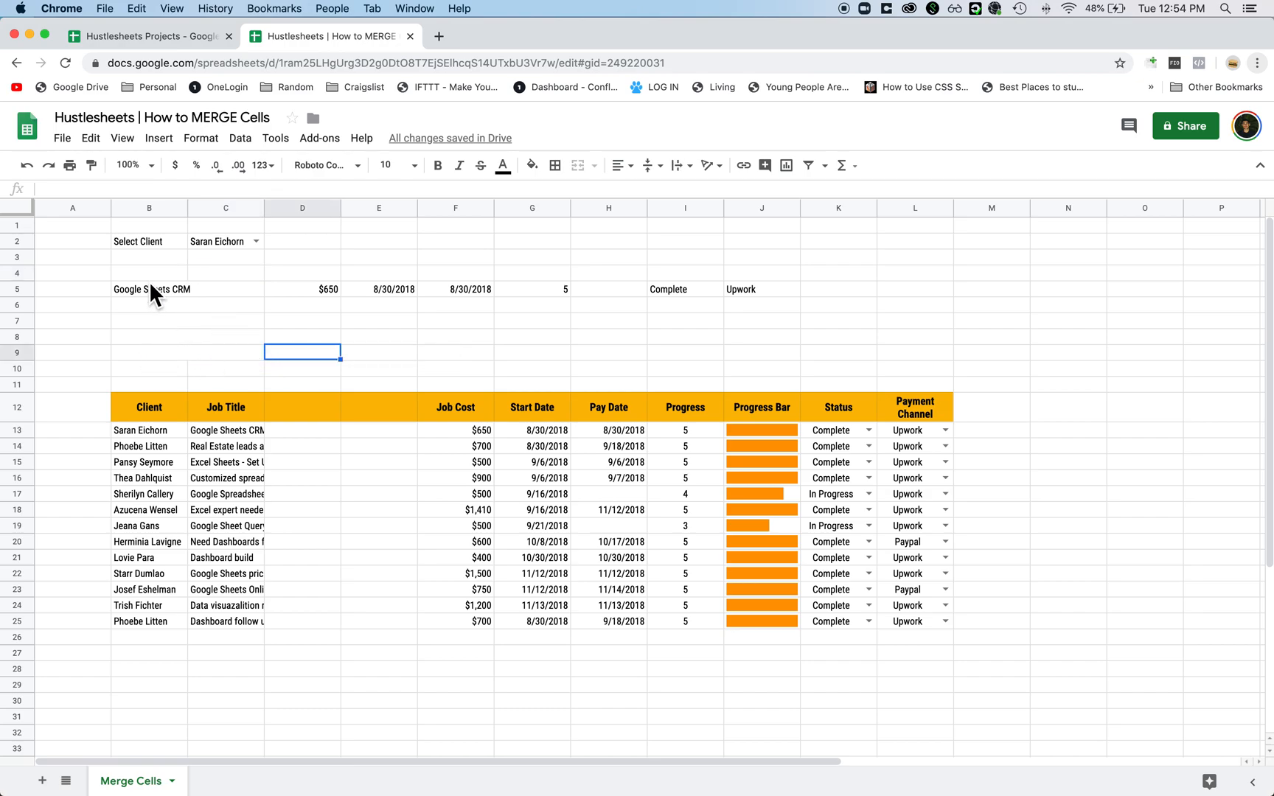
{"action": "mouse_move", "coordinate": [220, 261]}
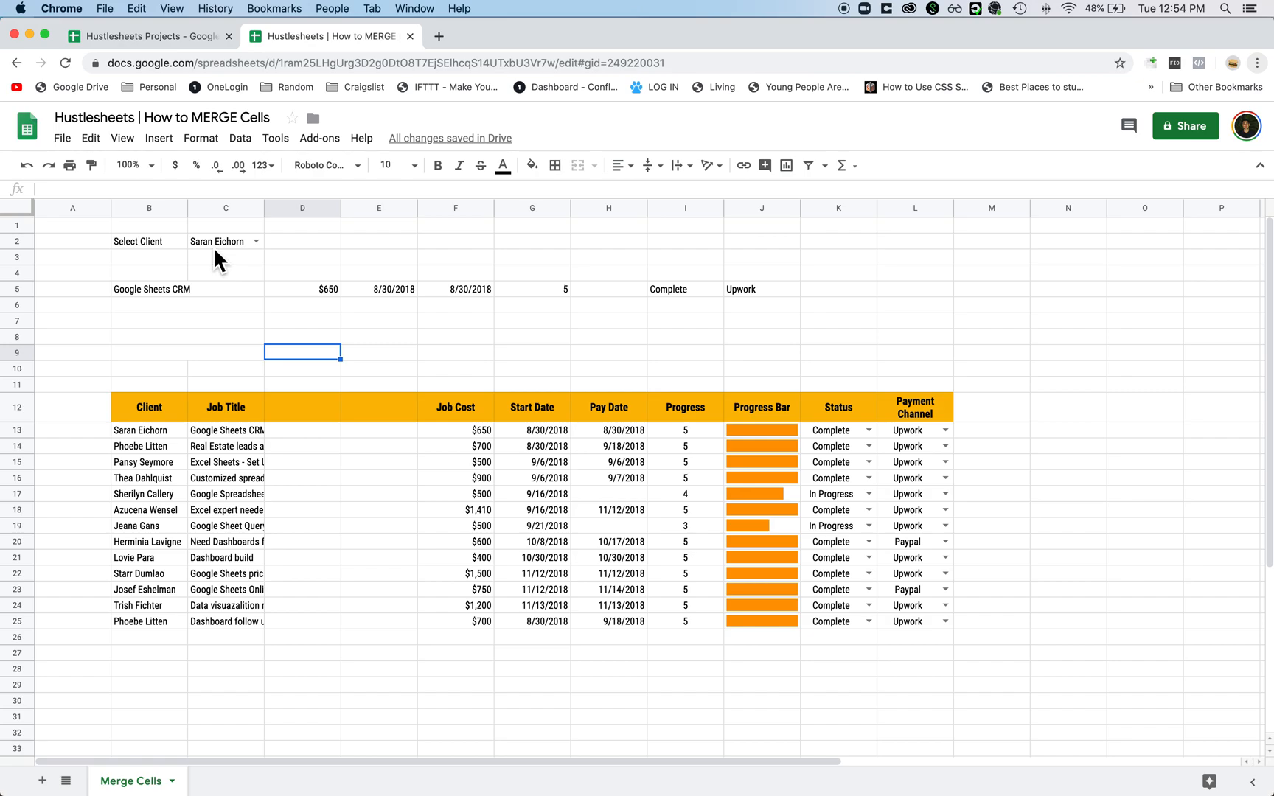
{"action": "left_click", "coordinate": [301, 289]}
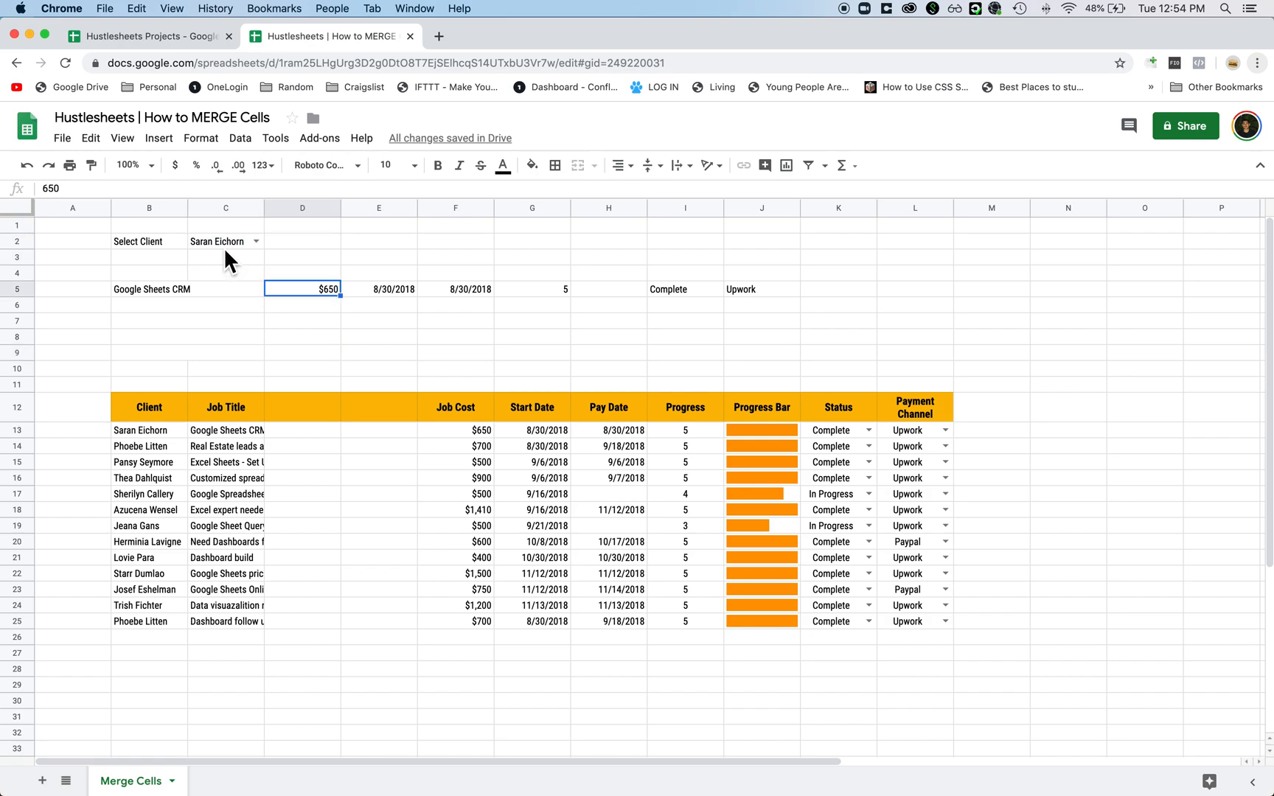
{"action": "left_click", "coordinate": [226, 242]}
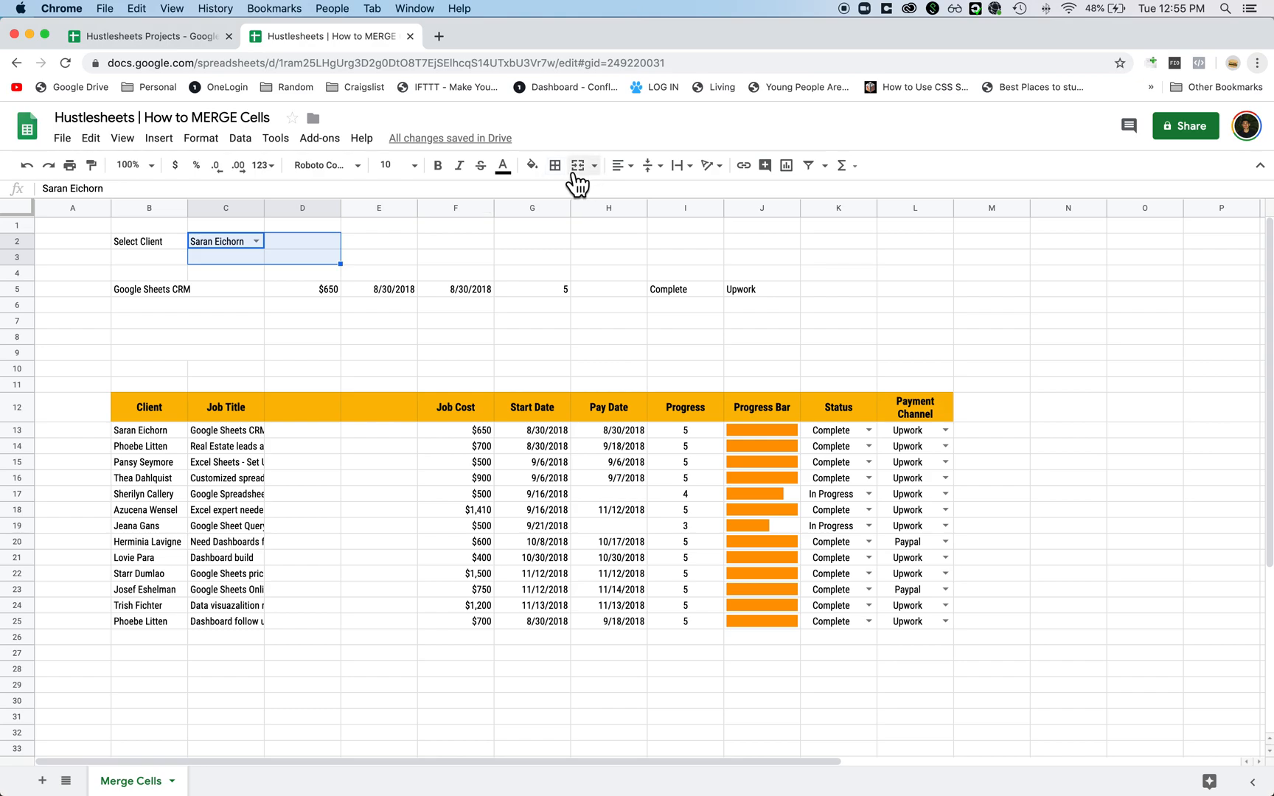
{"action": "mouse_move", "coordinate": [578, 165]}
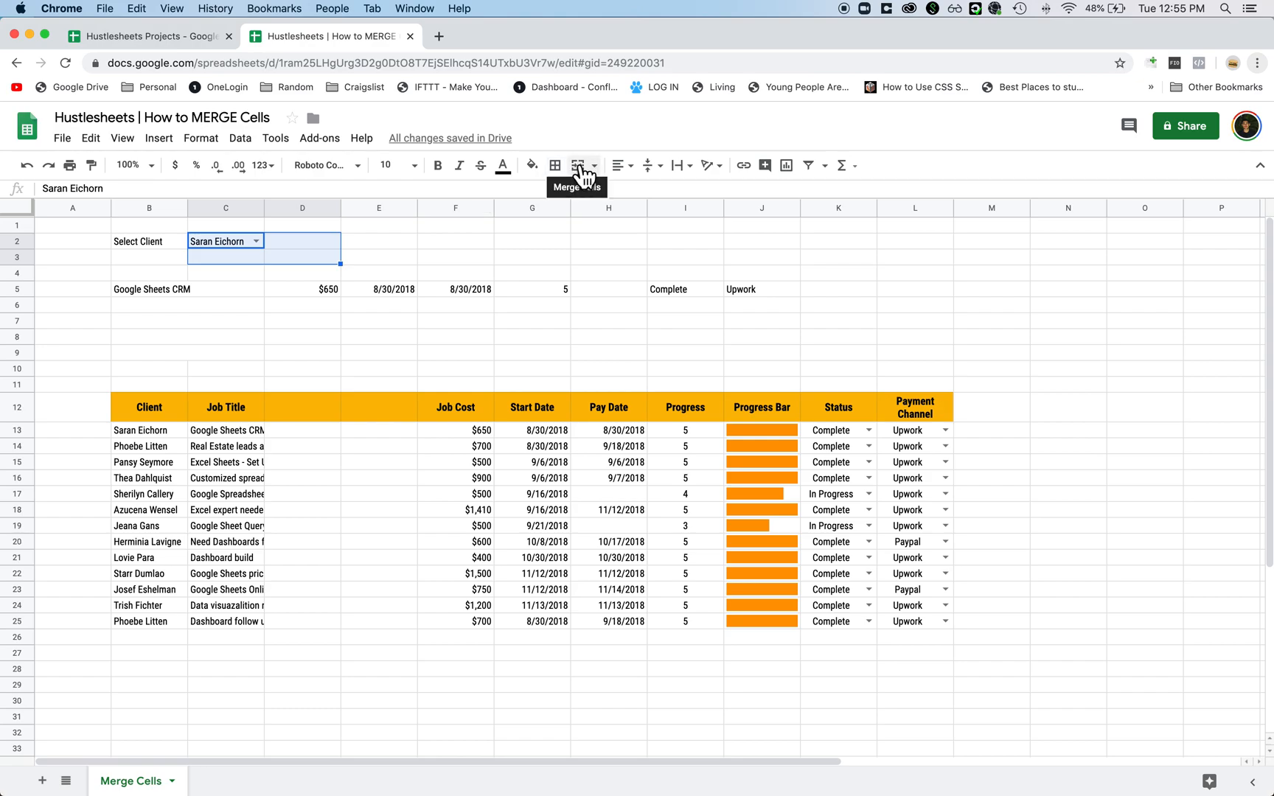
{"action": "left_click", "coordinate": [578, 165]}
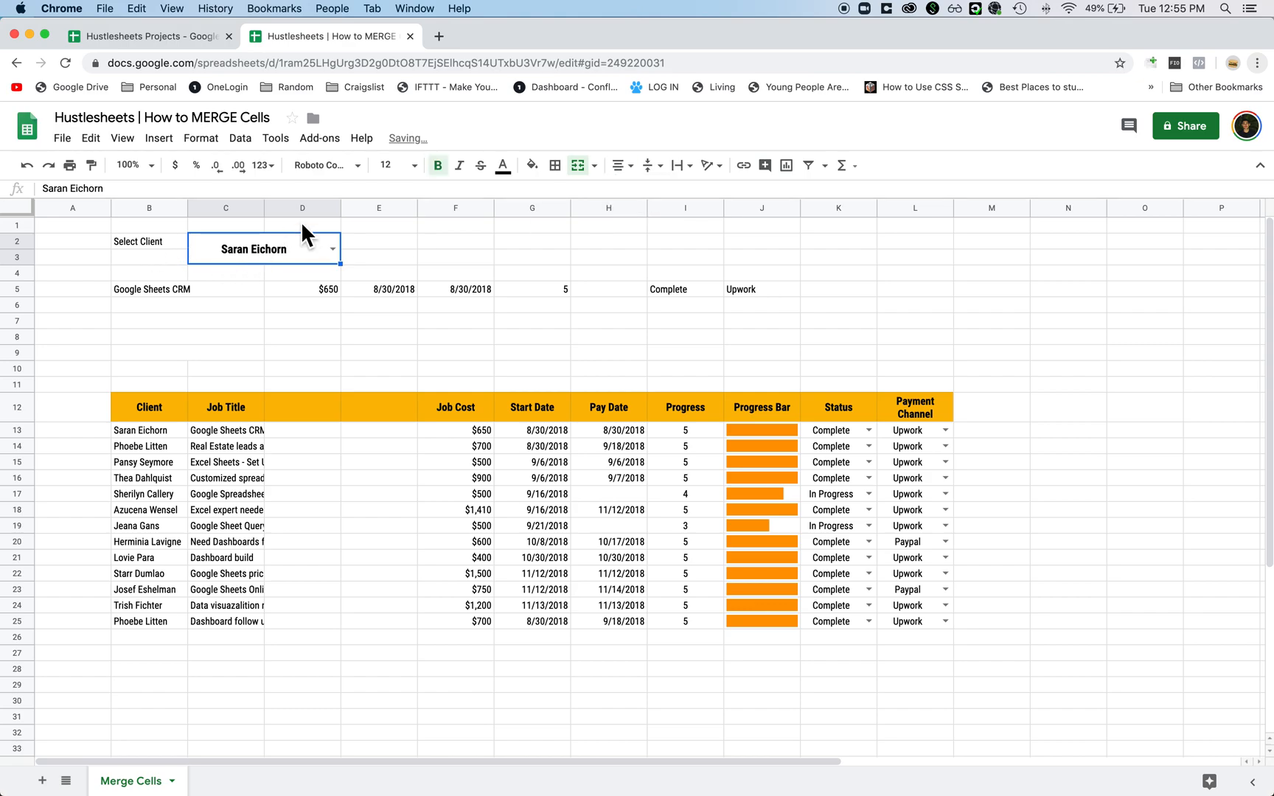
Merge the 'Select Client:' label cells B2:B3 and center-align the label.
{"action": "left_click", "coordinate": [149, 241]}
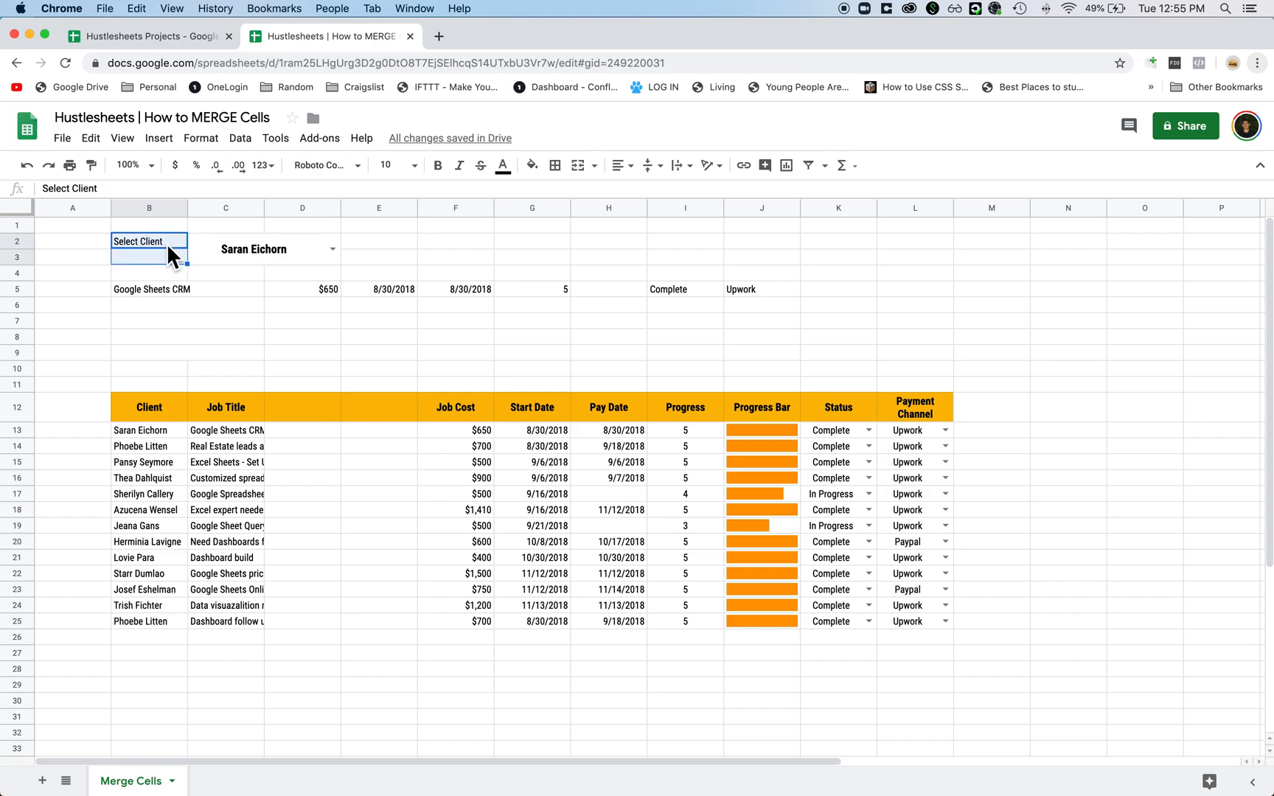
{"action": "mouse_move", "coordinate": [540, 190]}
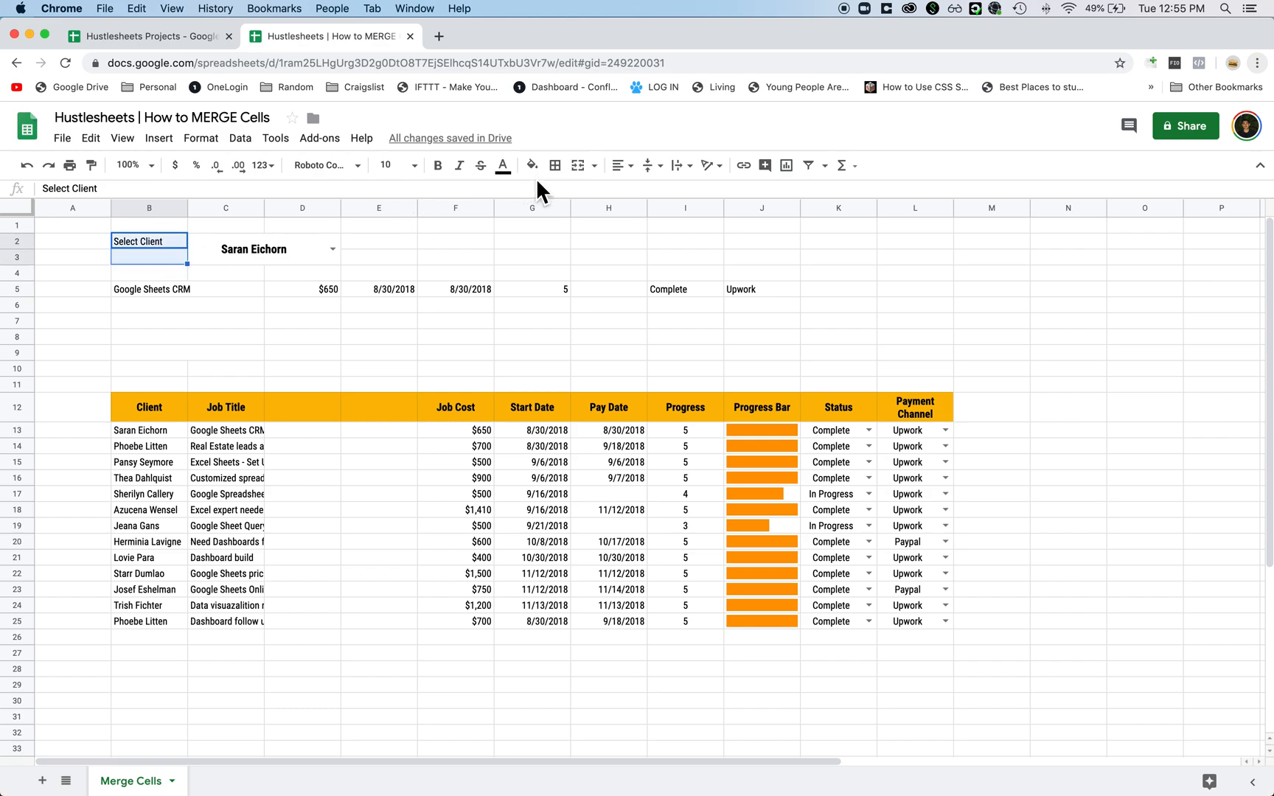
{"action": "left_click", "coordinate": [577, 165]}
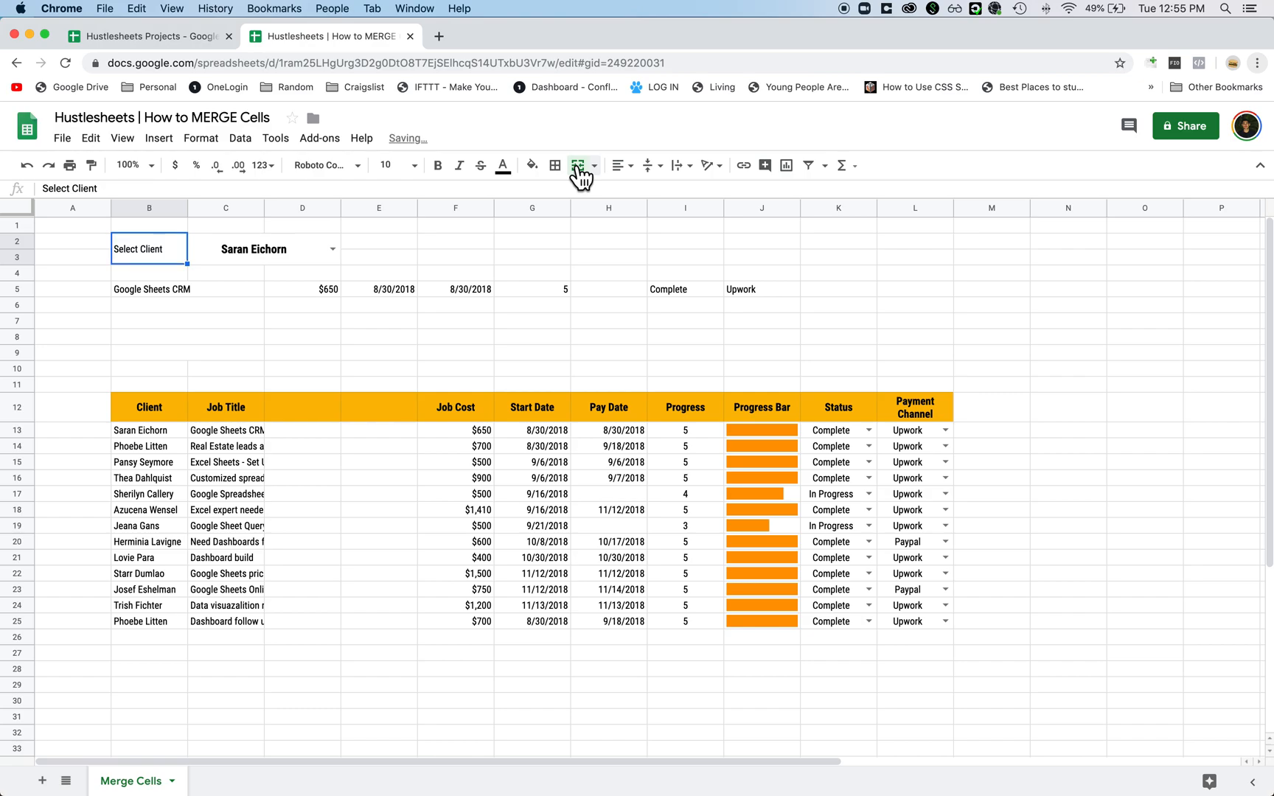
{"action": "left_click", "coordinate": [620, 165]}
{"action": "type", "text": ":"}
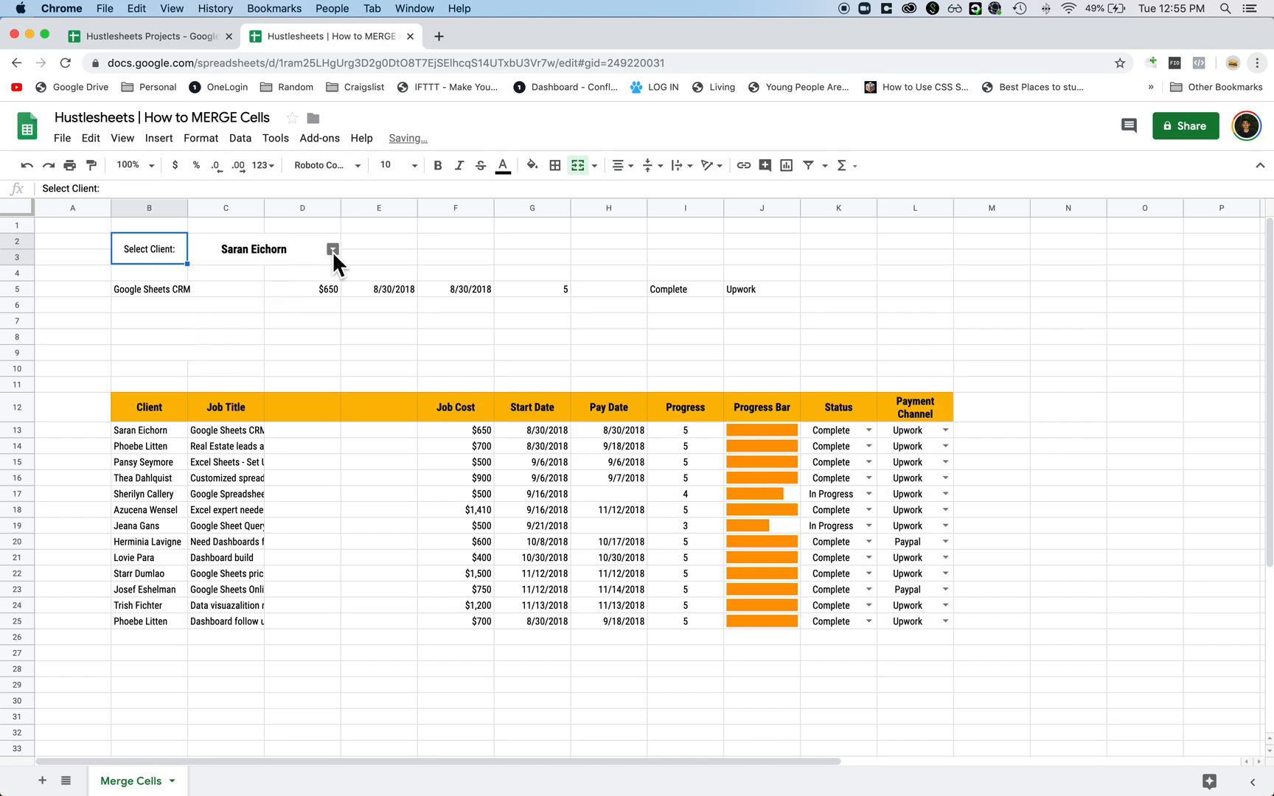
{"action": "mouse_move", "coordinate": [272, 264]}
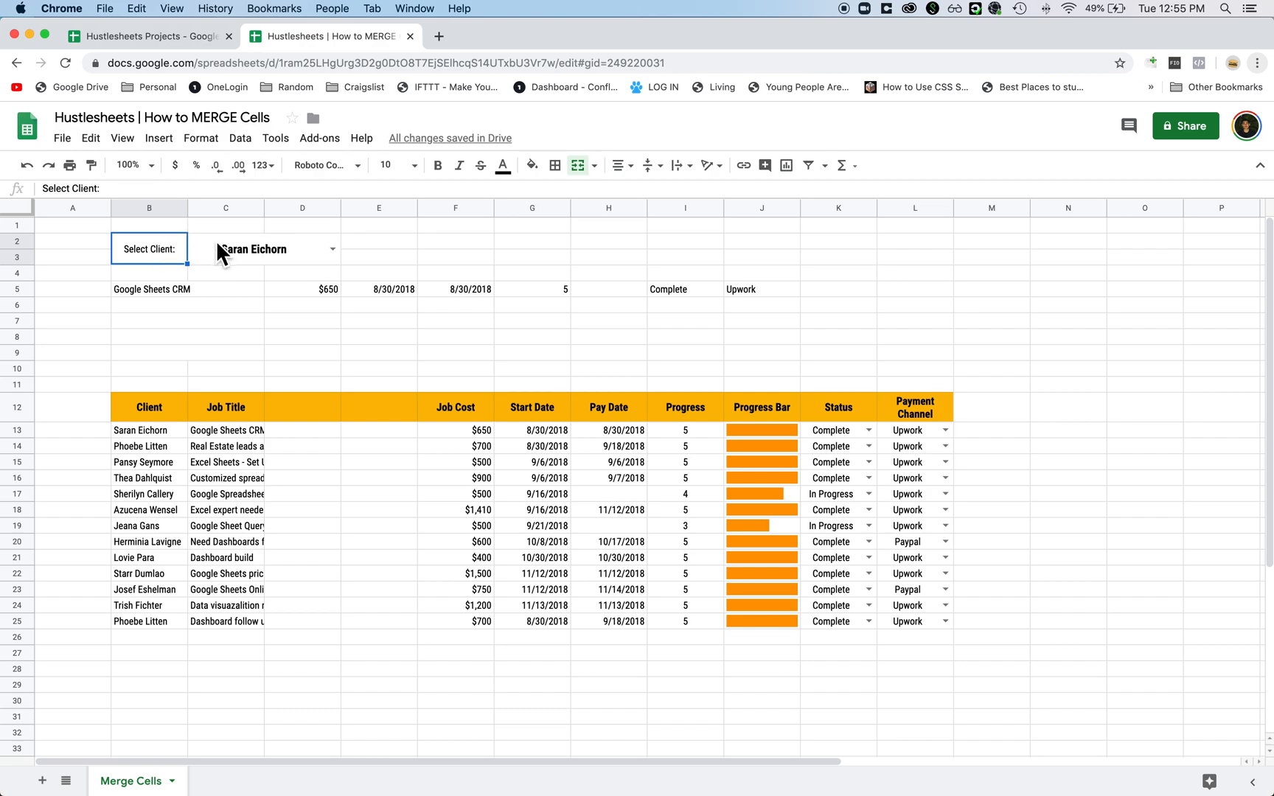
{"action": "mouse_move", "coordinate": [180, 305]}
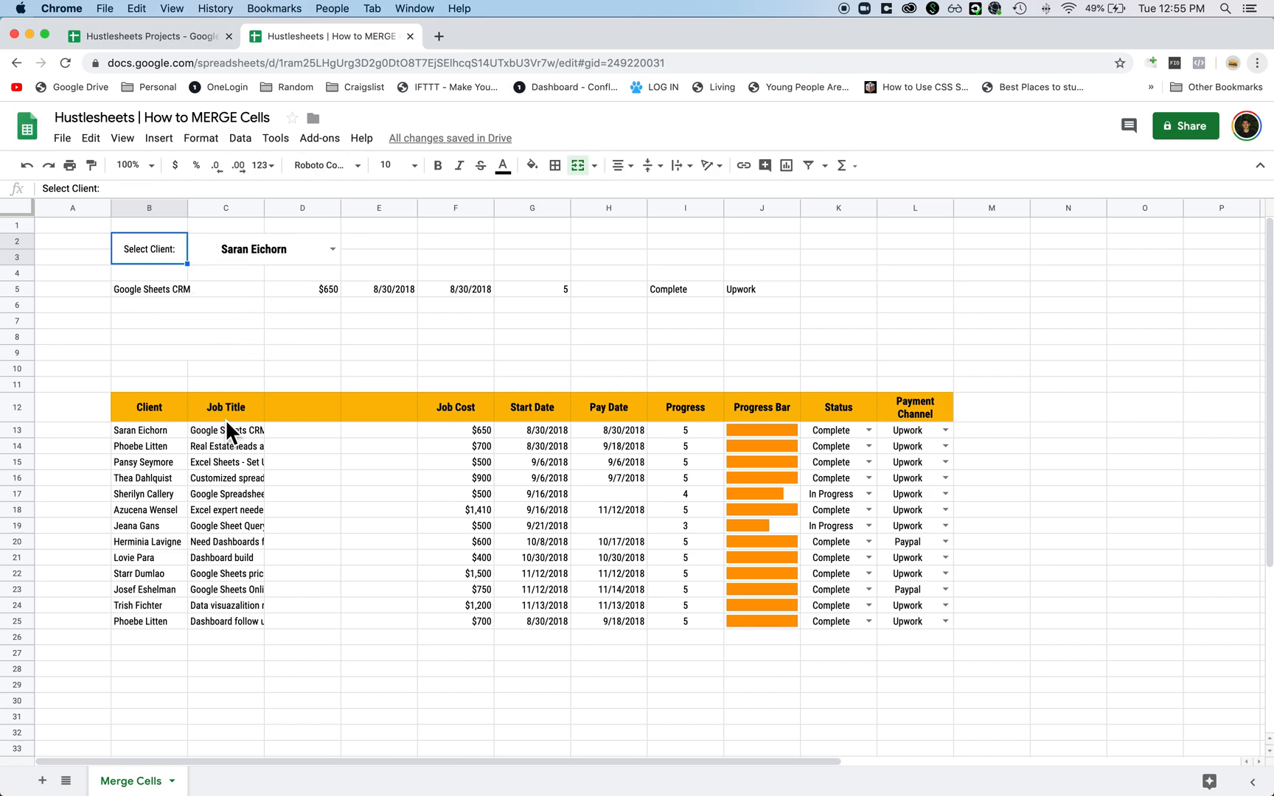
{"action": "mouse_move", "coordinate": [236, 417]}
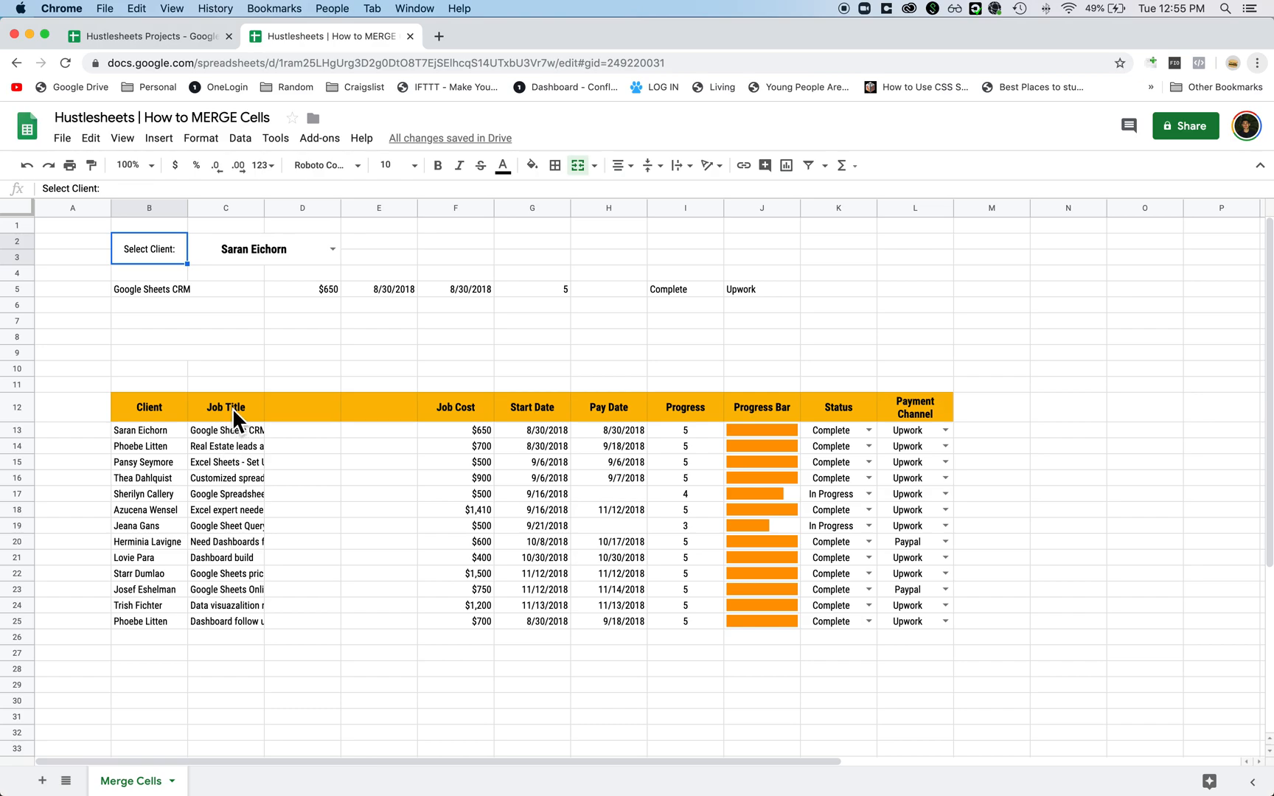
Select the Job Title block C12:E25 for merging.
{"action": "left_click", "coordinate": [302, 651]}
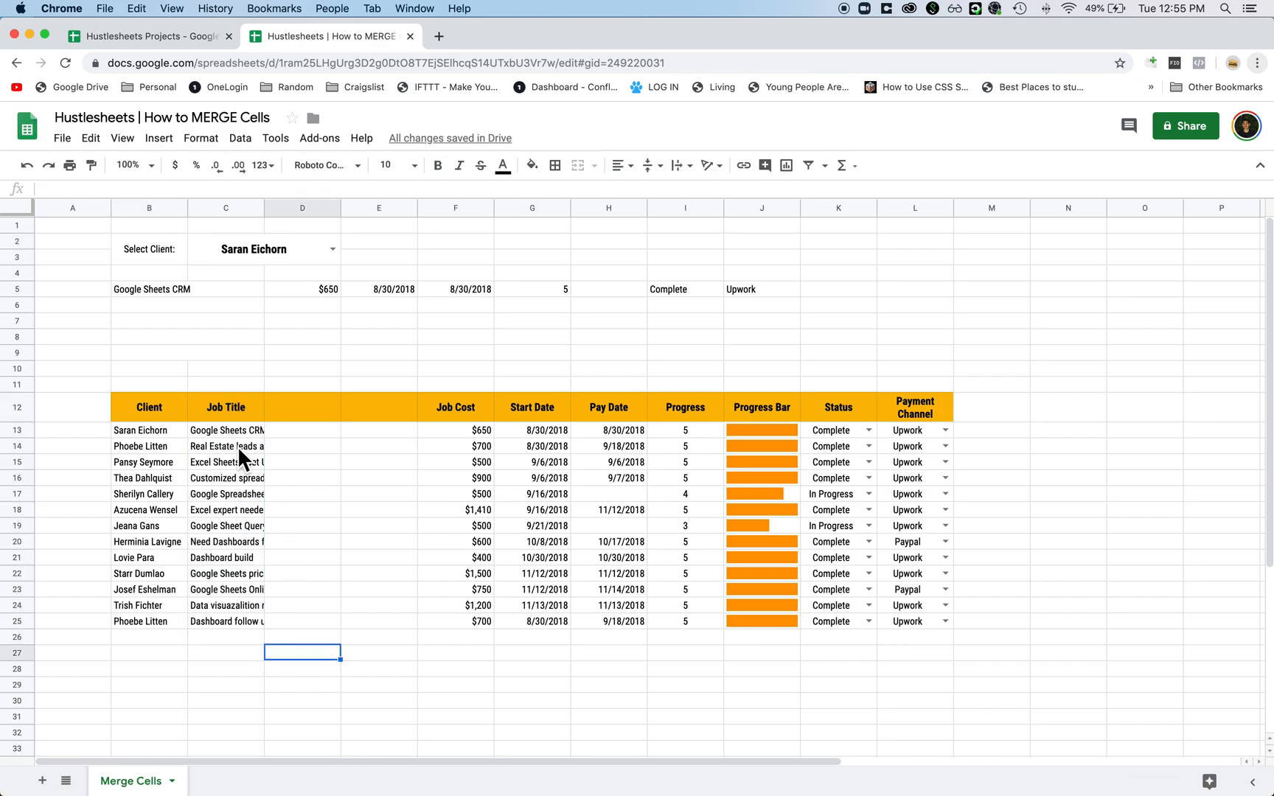
{"action": "left_click", "coordinate": [226, 430]}
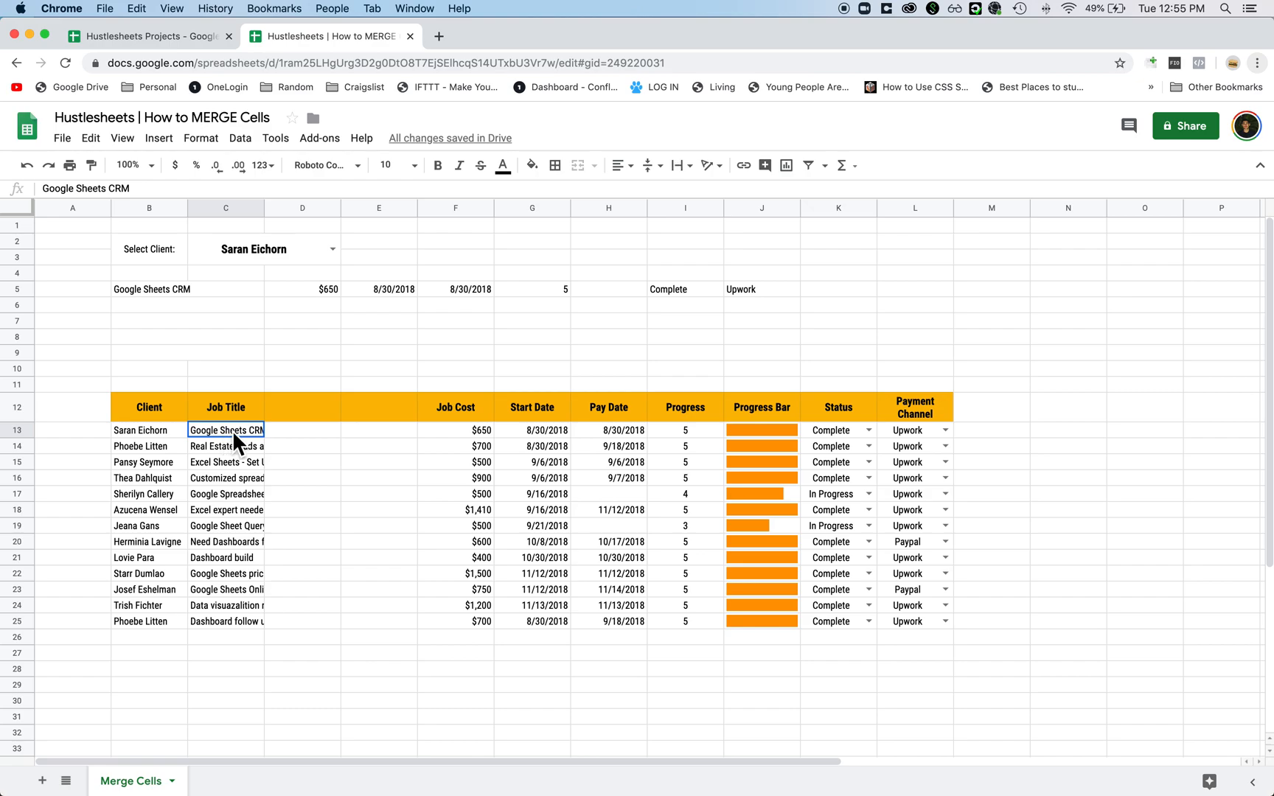
{"action": "left_click", "coordinate": [378, 621]}
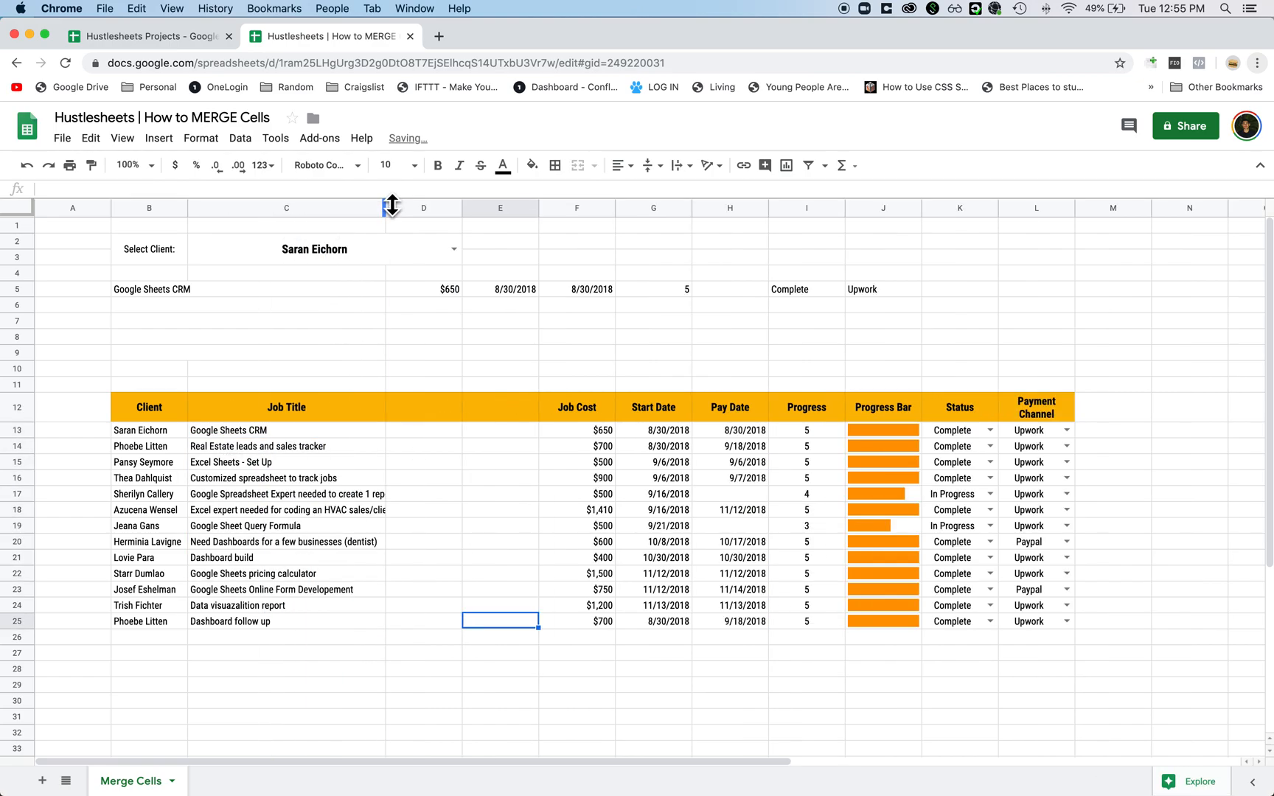
{"action": "mouse_move", "coordinate": [331, 297]}
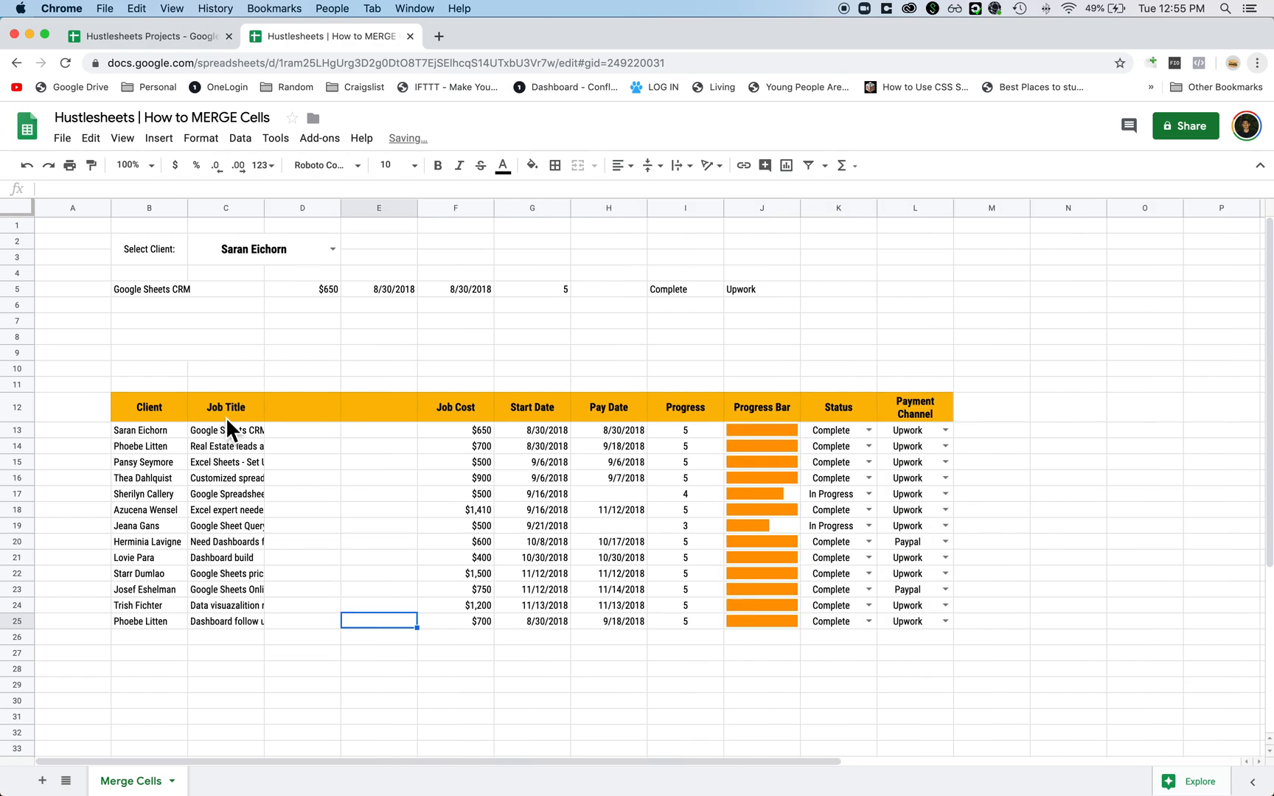
{"action": "left_click", "coordinate": [226, 407]}
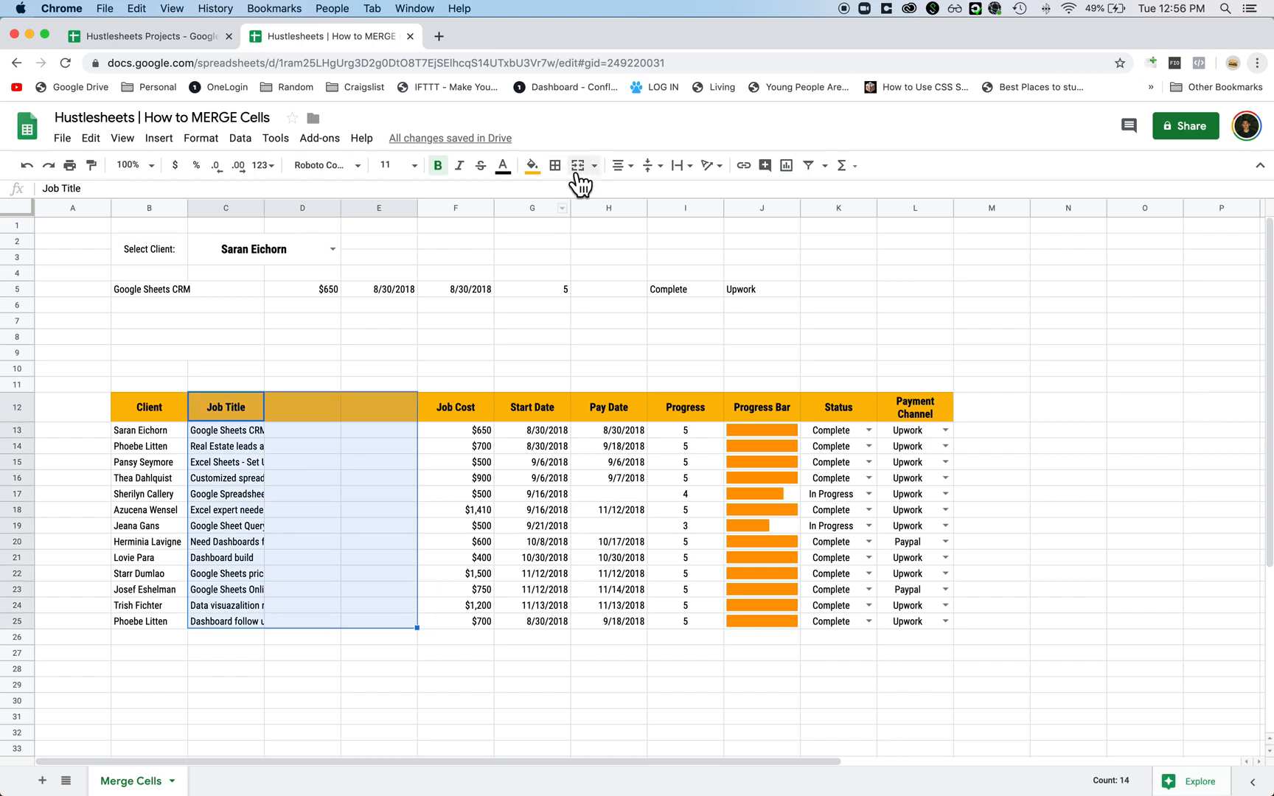
{"action": "mouse_move", "coordinate": [578, 165]}
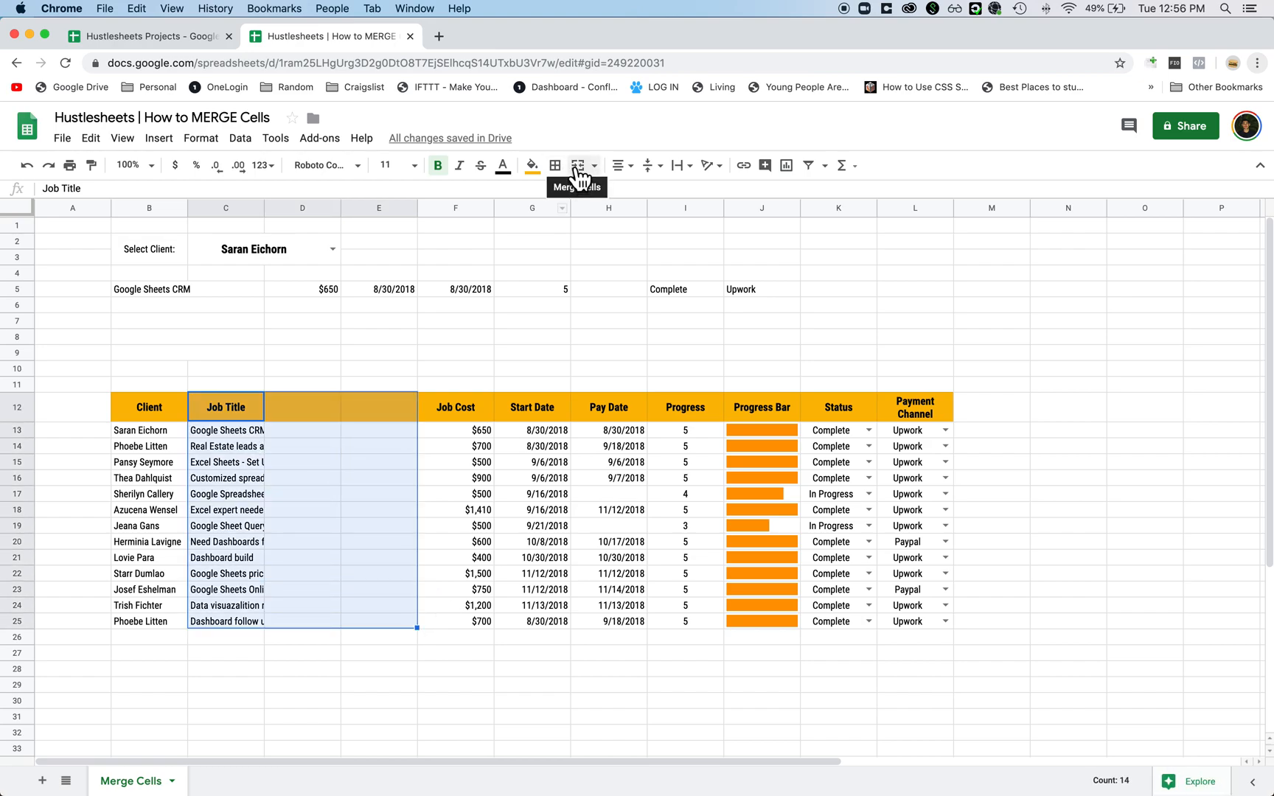
Merge cells on the Job Title block and accept the 'Heads up' keep-top-left warning.
{"action": "left_click", "coordinate": [579, 165]}
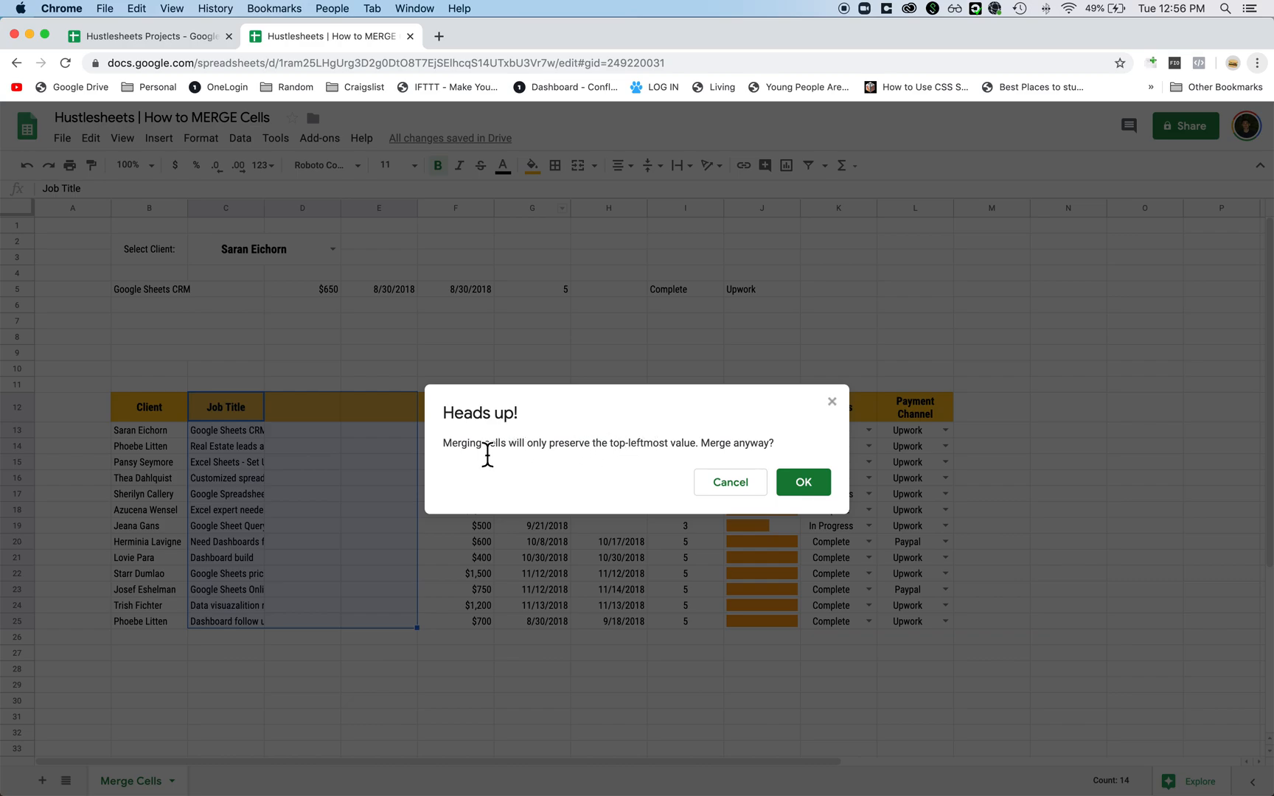
{"action": "mouse_move", "coordinate": [728, 483]}
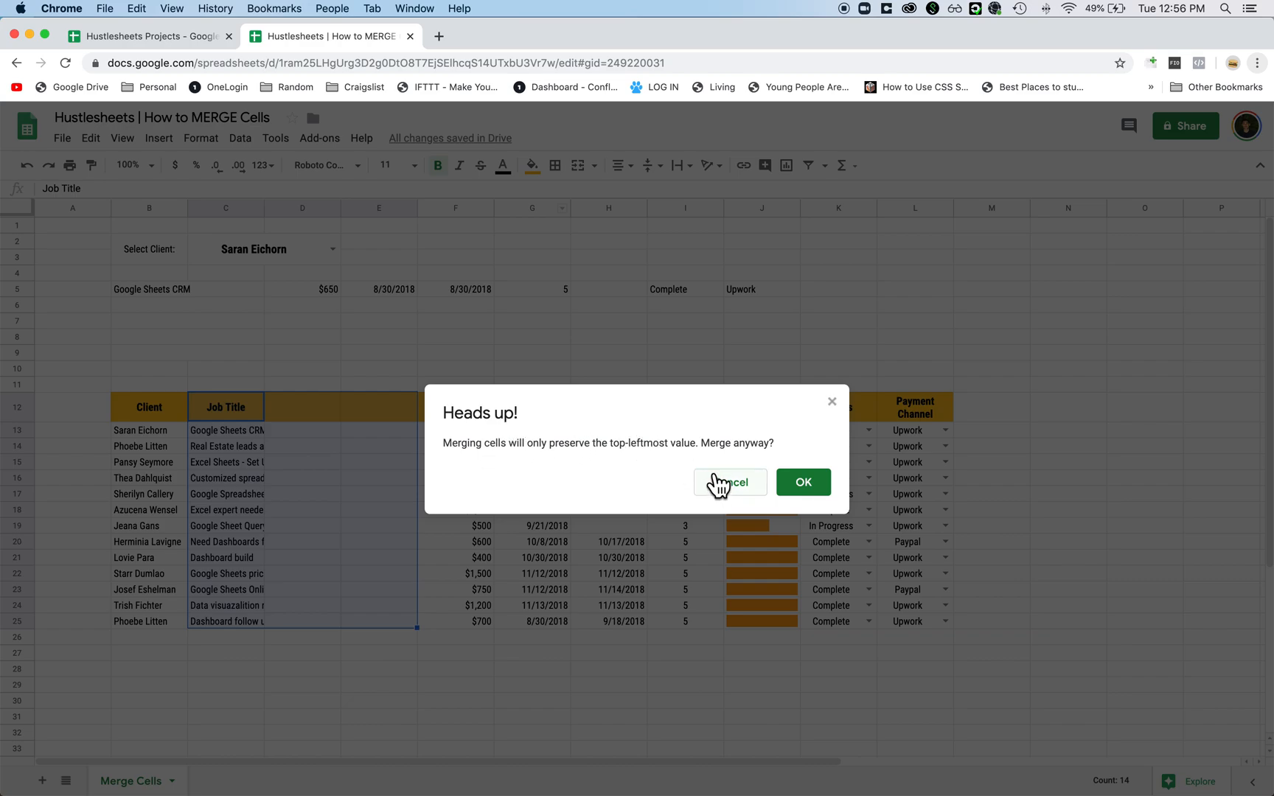
{"action": "left_click", "coordinate": [802, 483]}
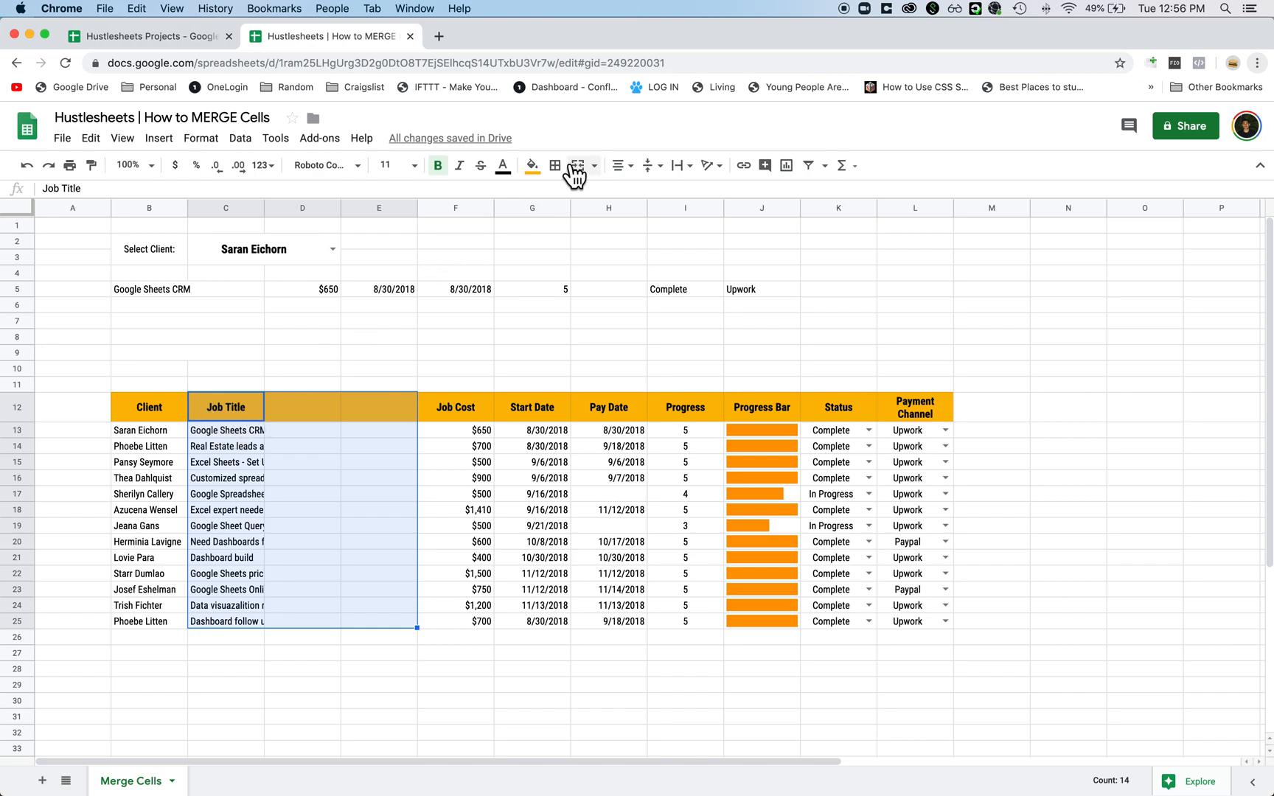
{"action": "left_click", "coordinate": [578, 165]}
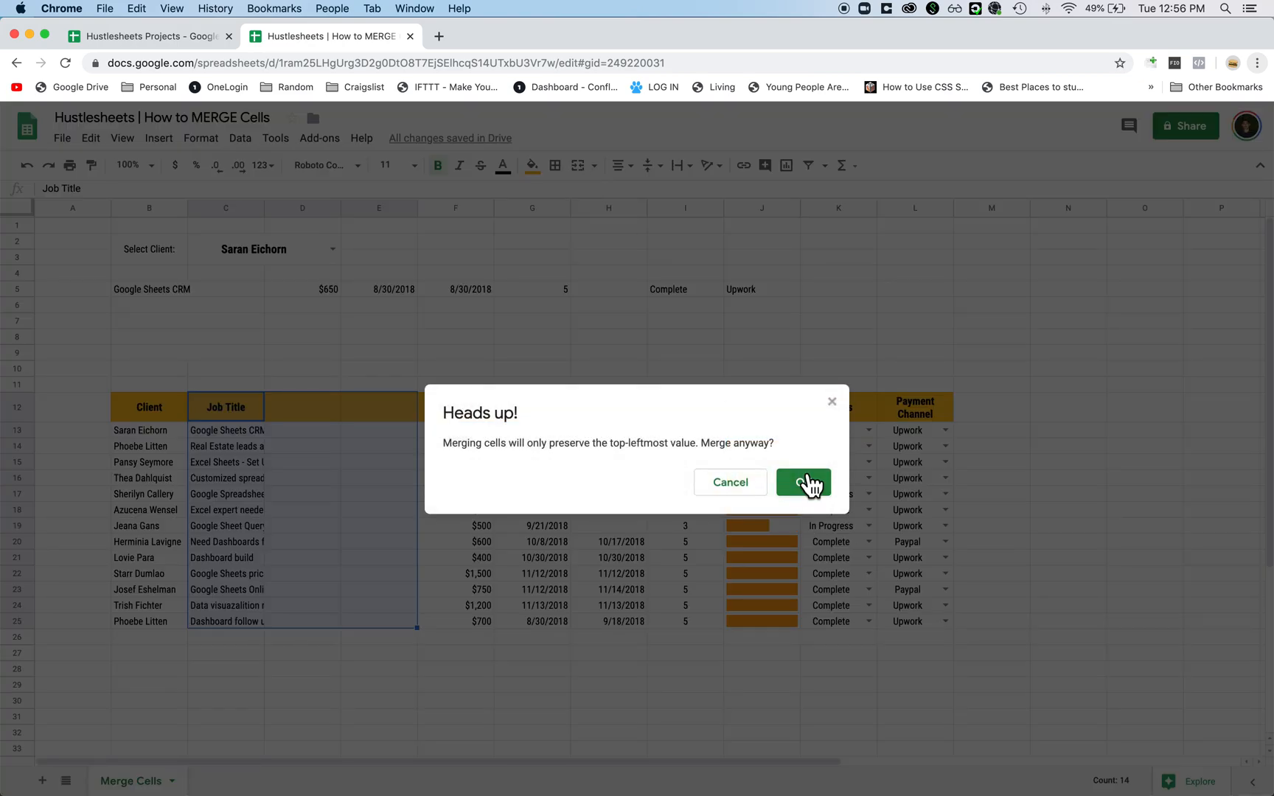
{"action": "left_click", "coordinate": [803, 482]}
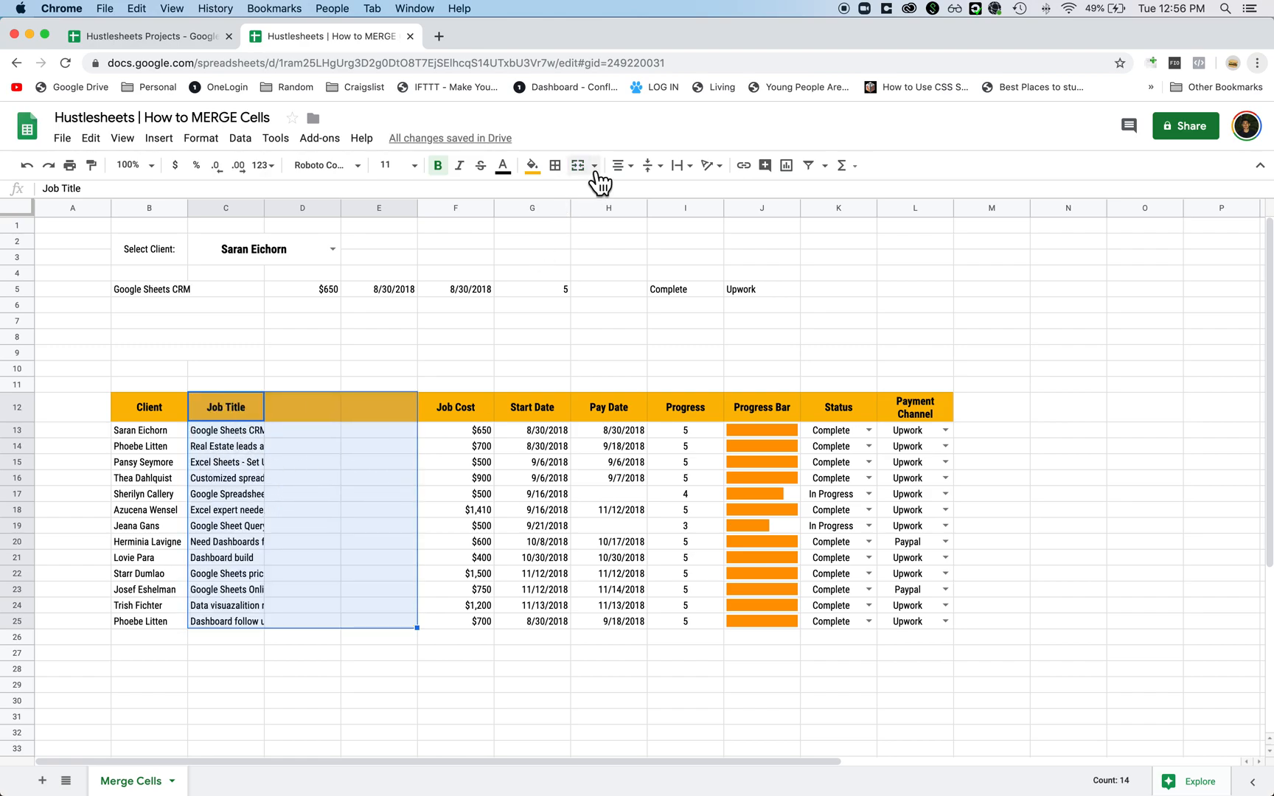
{"action": "mouse_move", "coordinate": [578, 165]}
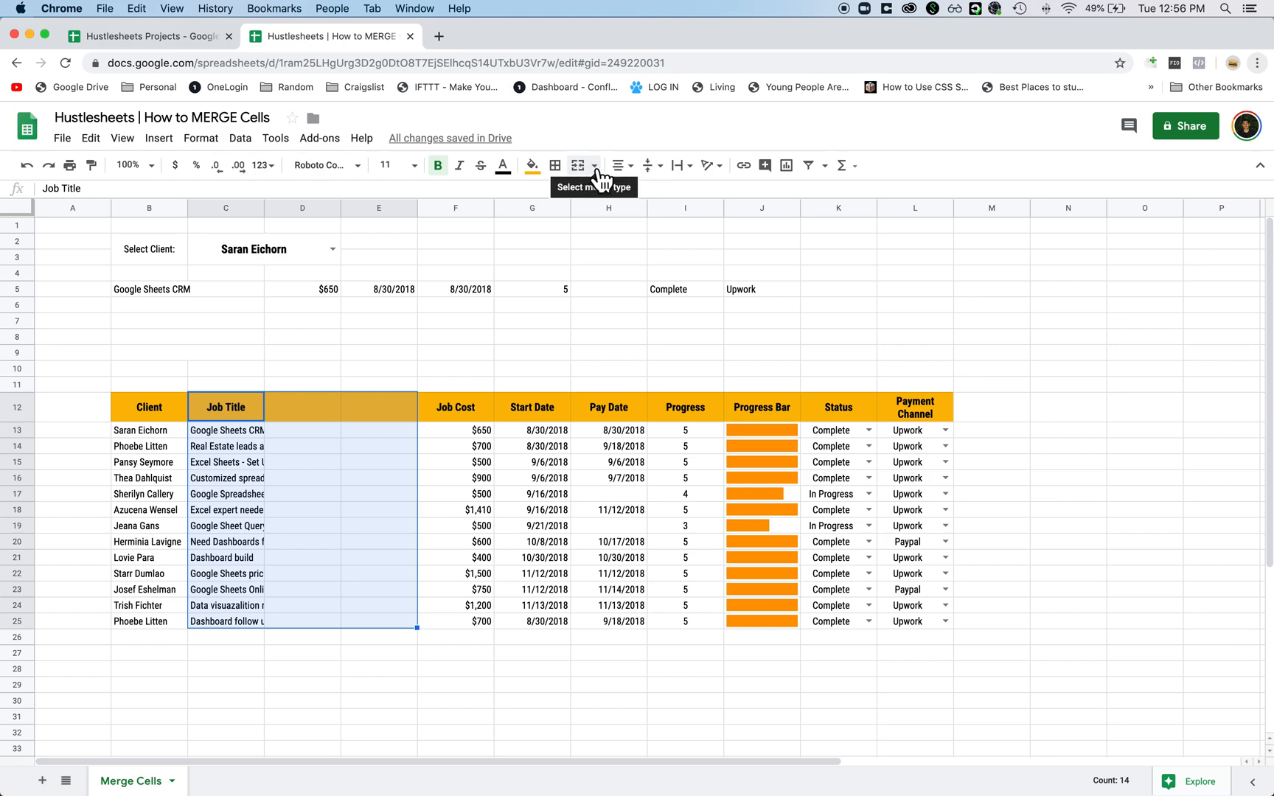
Merge each Job Title row C12:E25 horizontally across columns C–E, confirming the warning.
{"action": "left_click", "coordinate": [594, 165]}
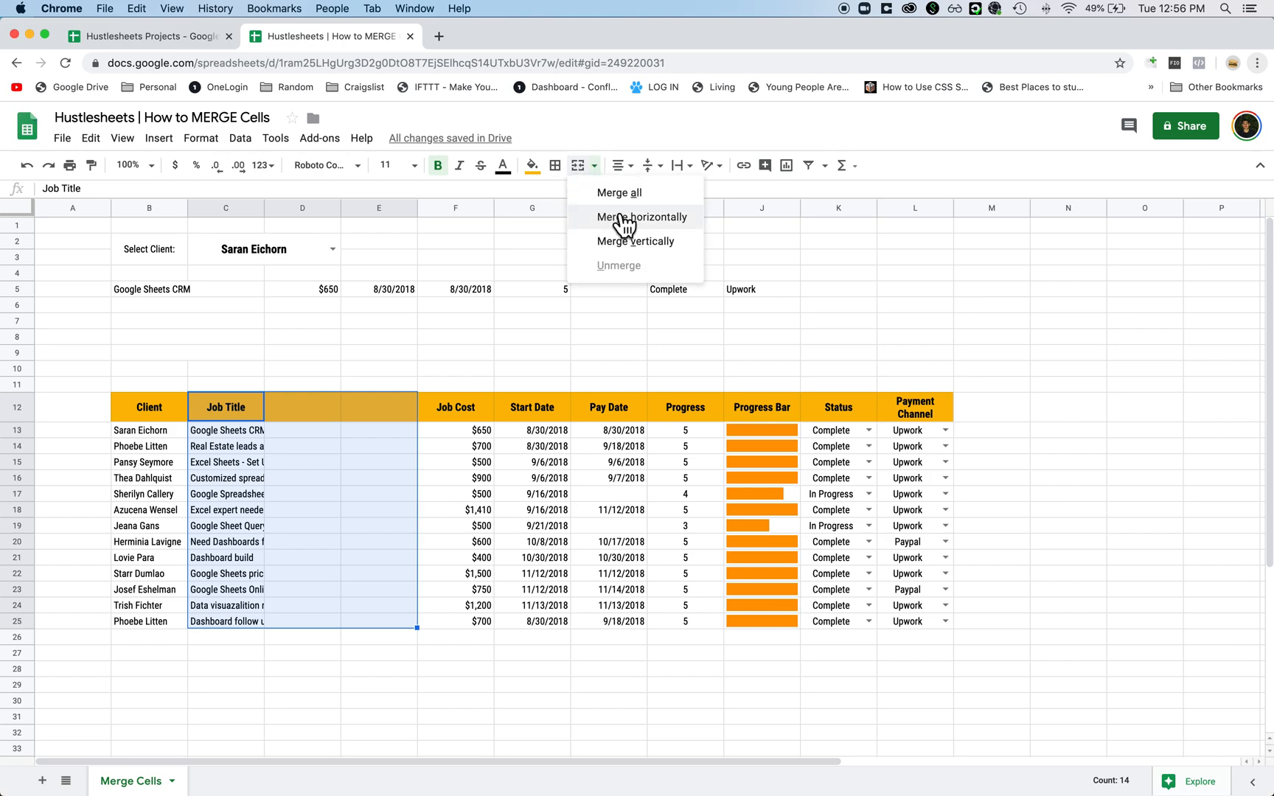
{"action": "left_click", "coordinate": [643, 217]}
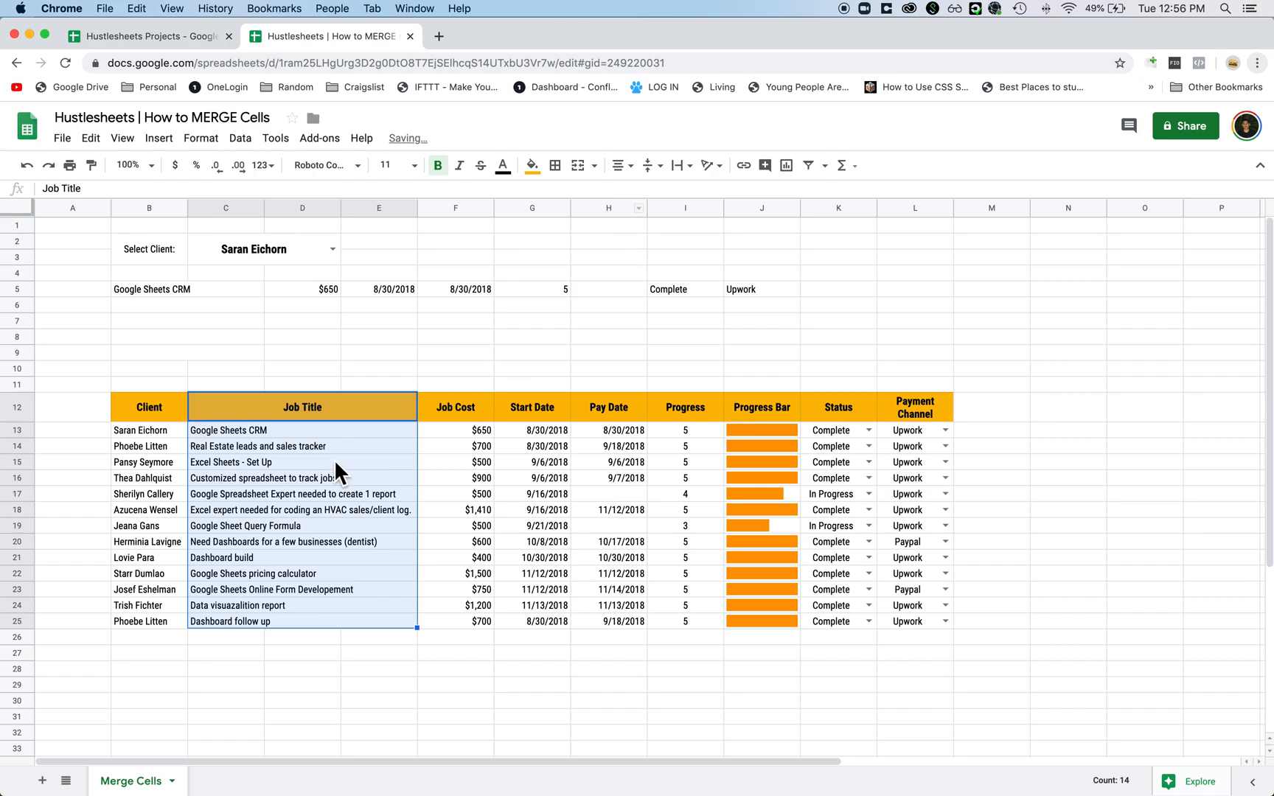
{"action": "left_click", "coordinate": [595, 165]}
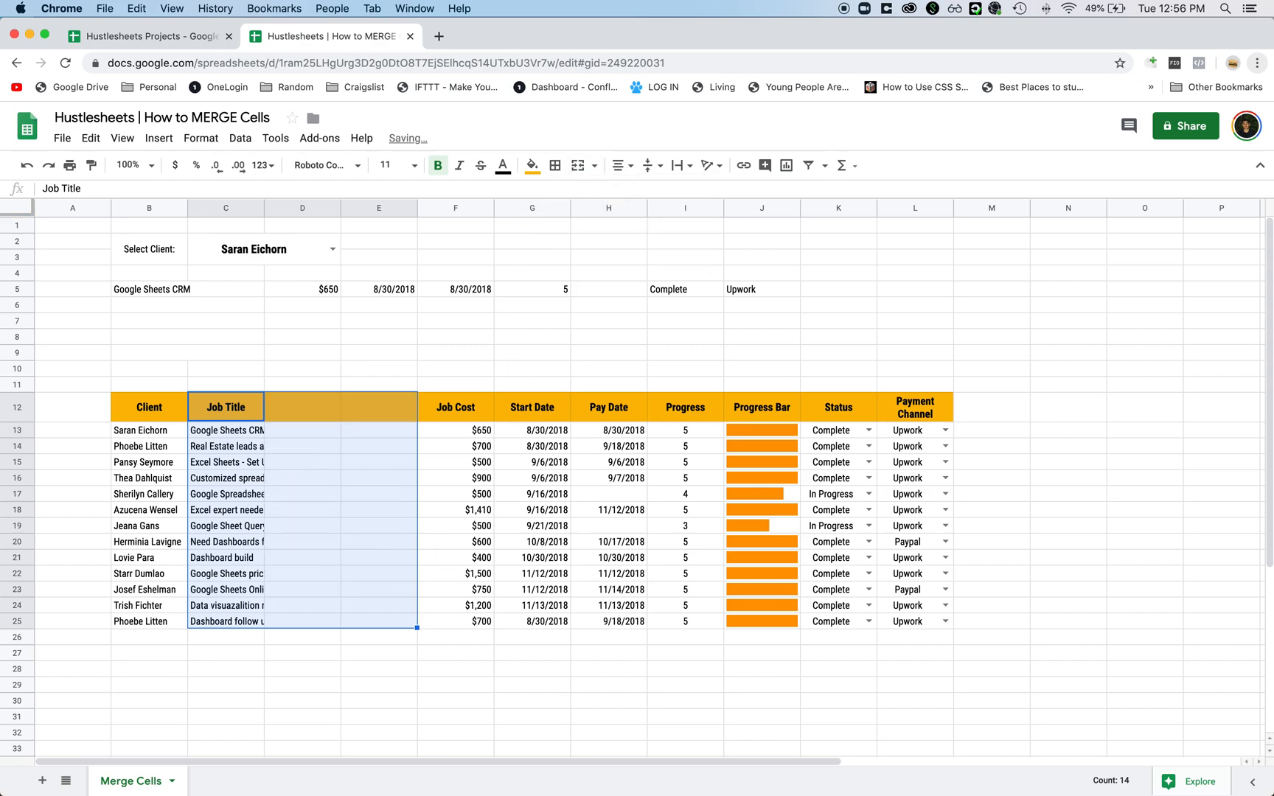
{"action": "left_click", "coordinate": [578, 166]}
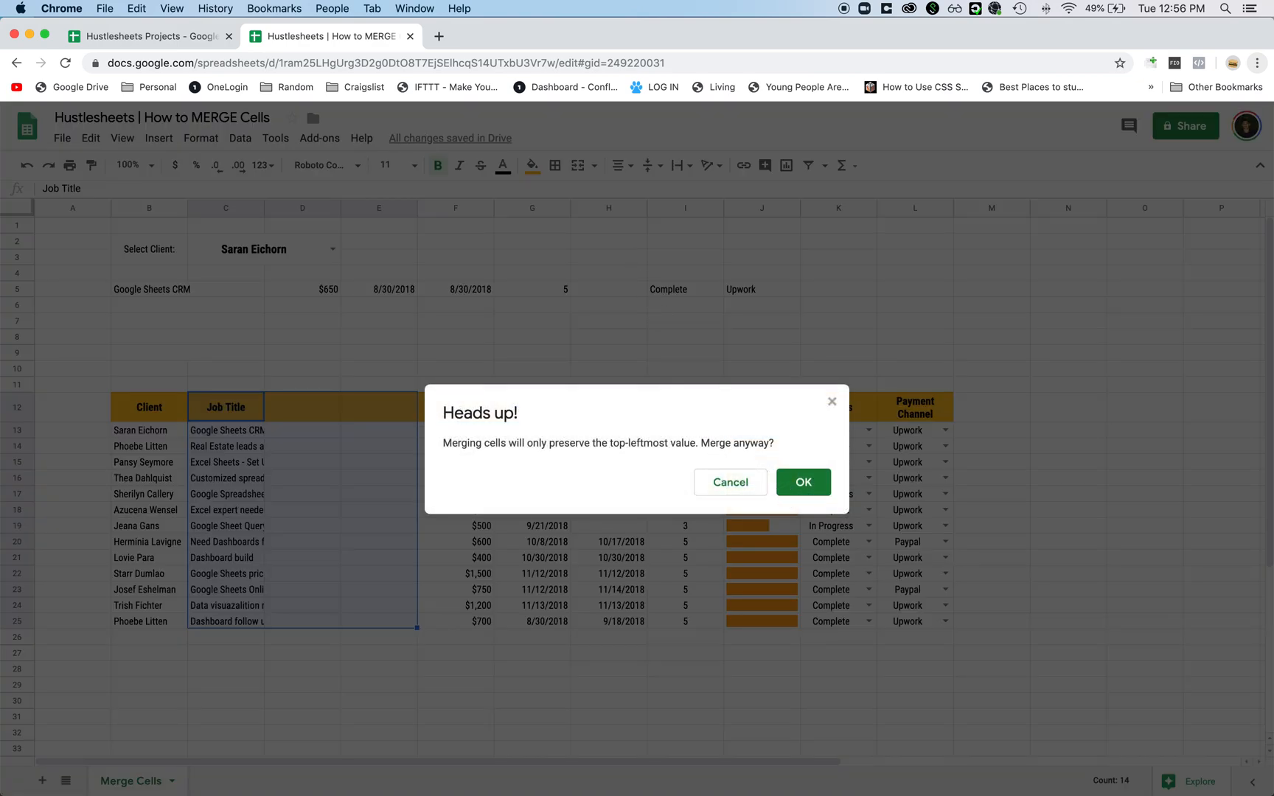
{"action": "left_click", "coordinate": [802, 482]}
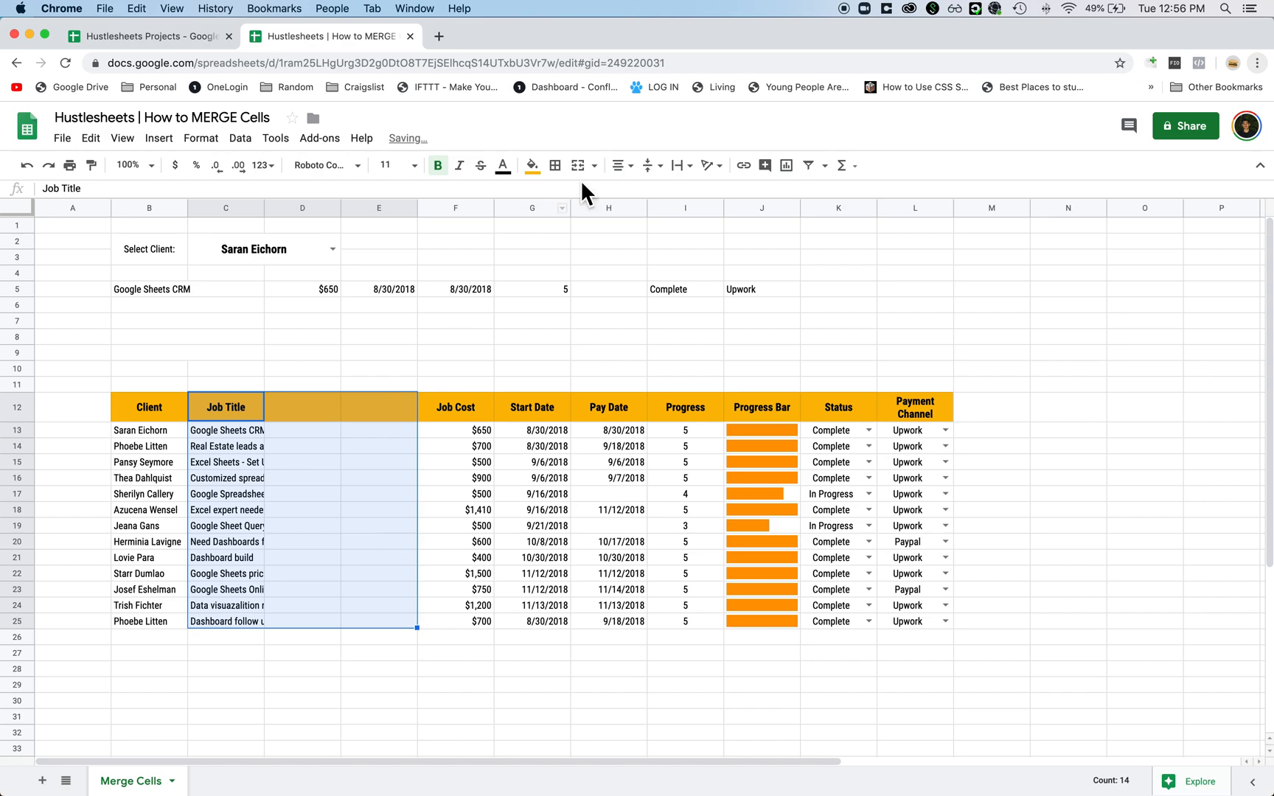
{"action": "left_click", "coordinate": [594, 165]}
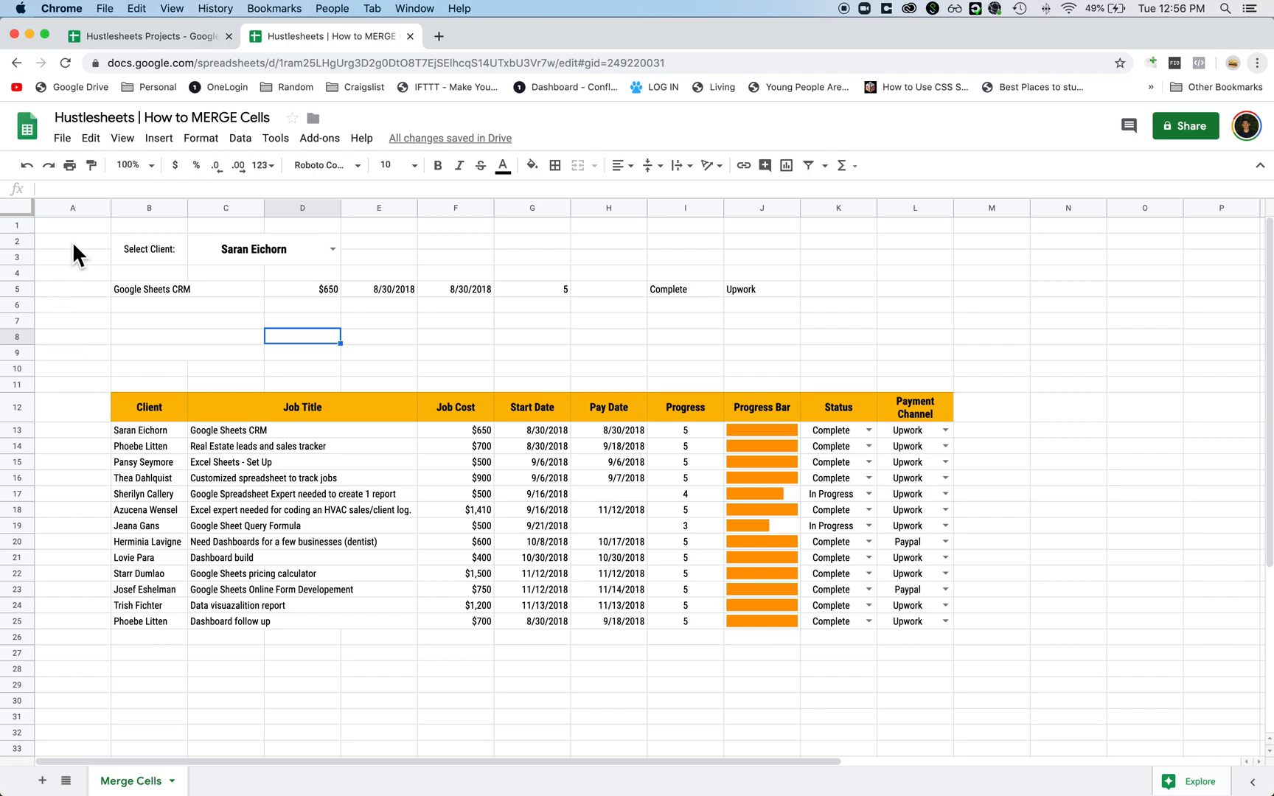
{"action": "mouse_move", "coordinate": [81, 414]}
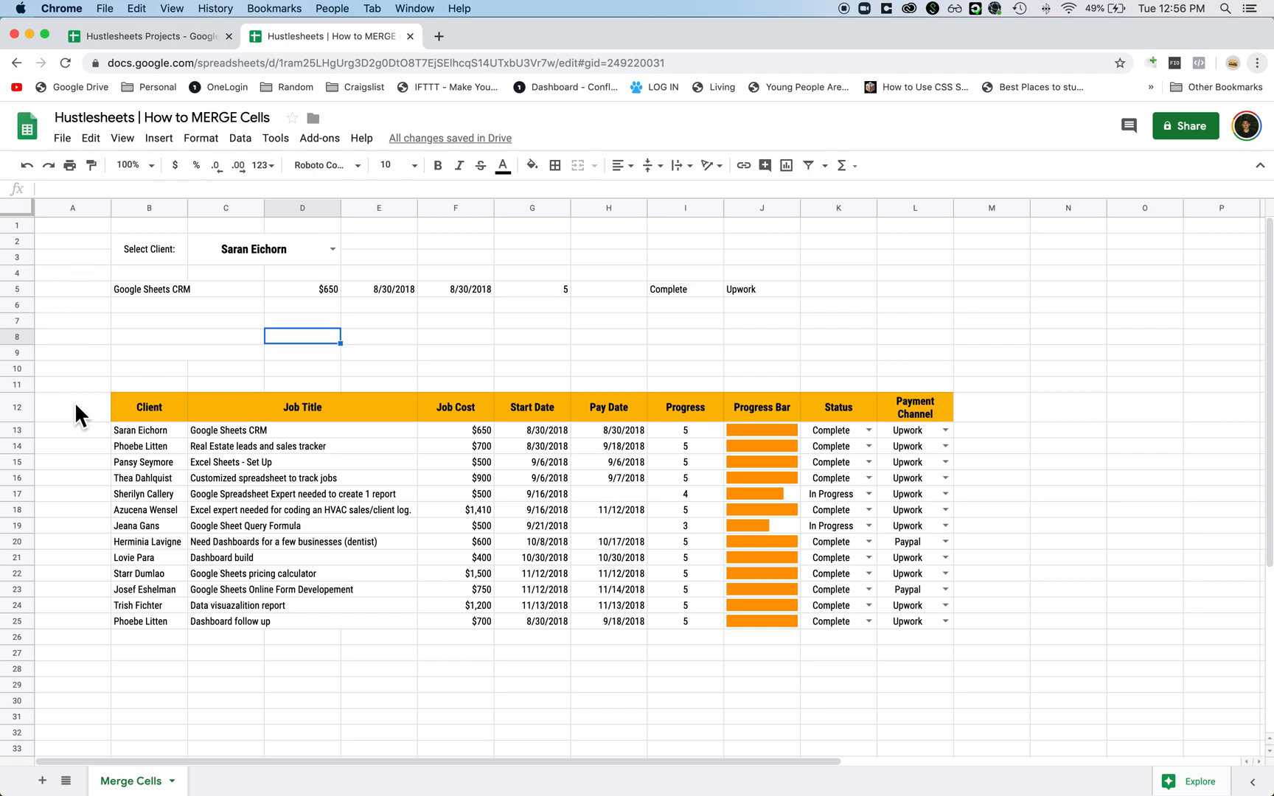
Merge and centre the 'Current Jobs' cells A12:A25 and 'Summary' cells A2:A5.
{"action": "left_click", "coordinate": [72, 407]}
{"action": "type", "text": "Current Jobs"}
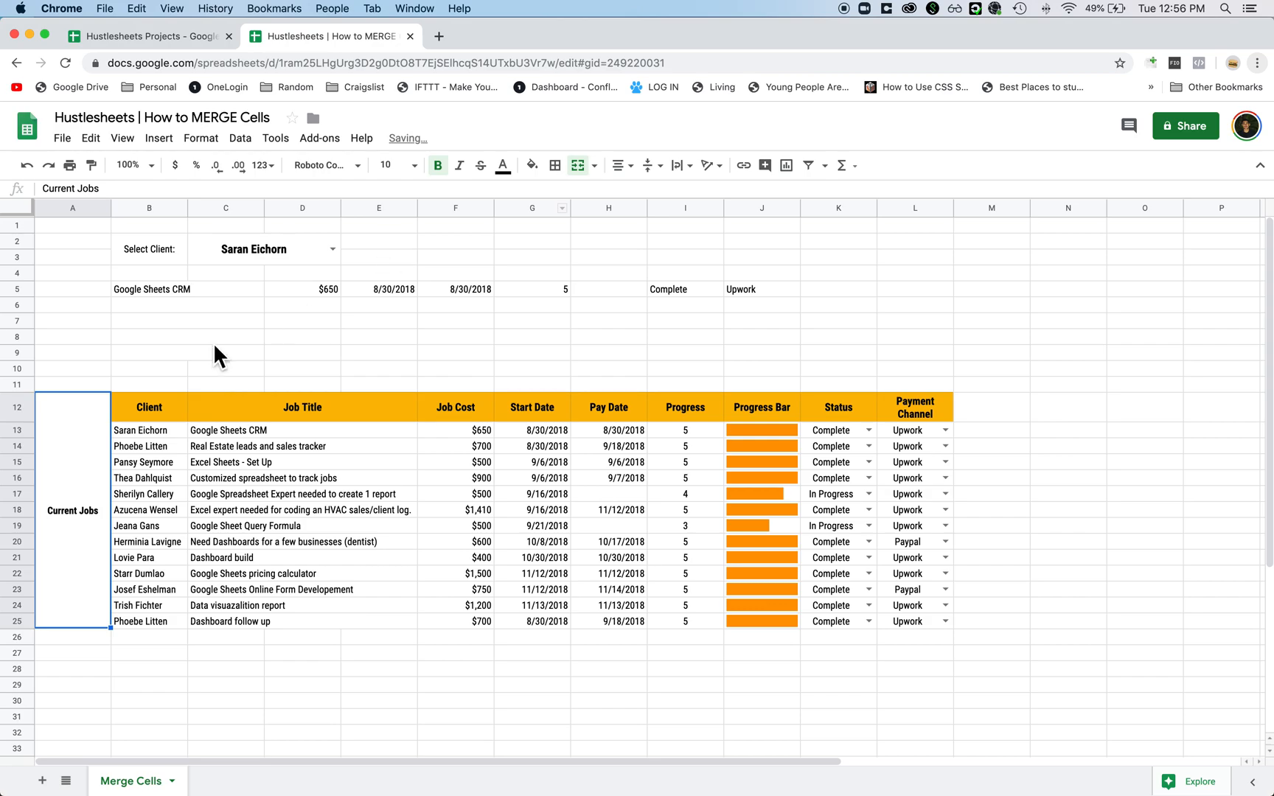
{"action": "left_click", "coordinate": [73, 240]}
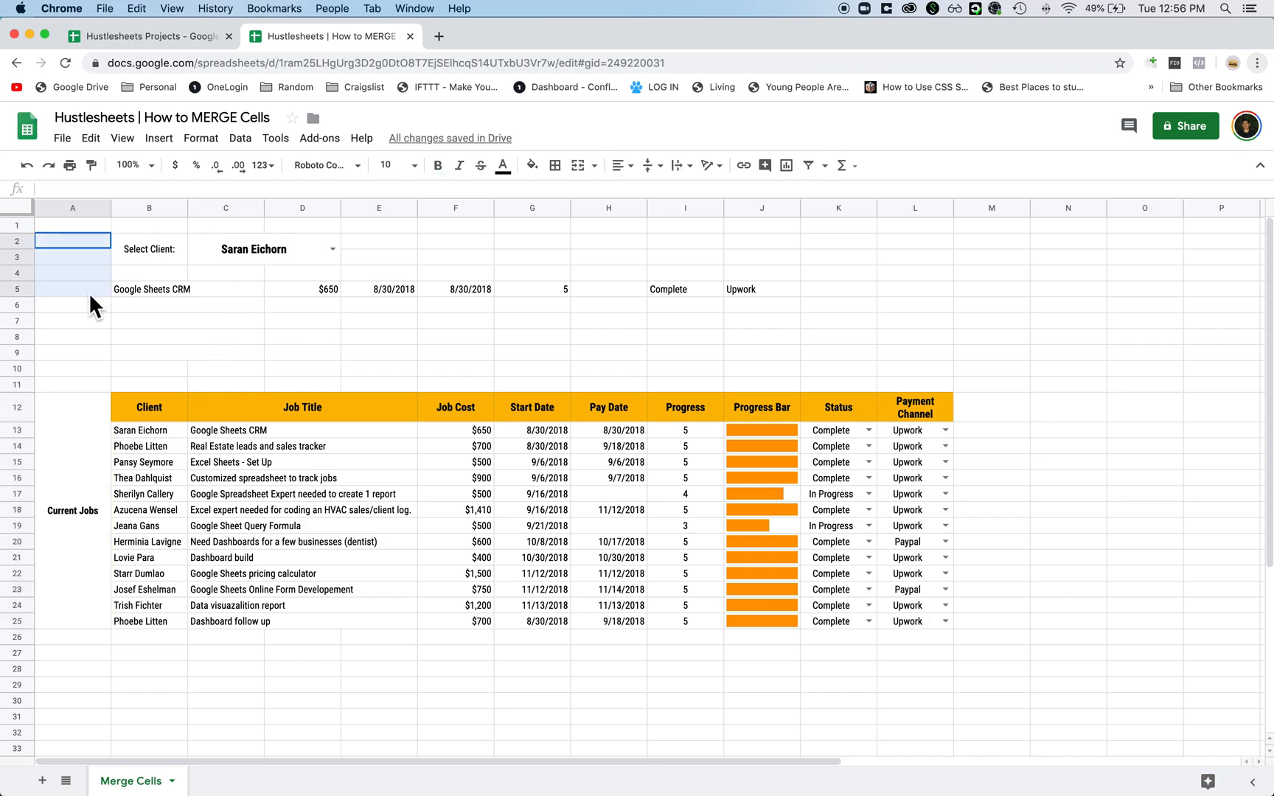
{"action": "left_click", "coordinate": [578, 165]}
{"action": "type", "text": "Summary"}
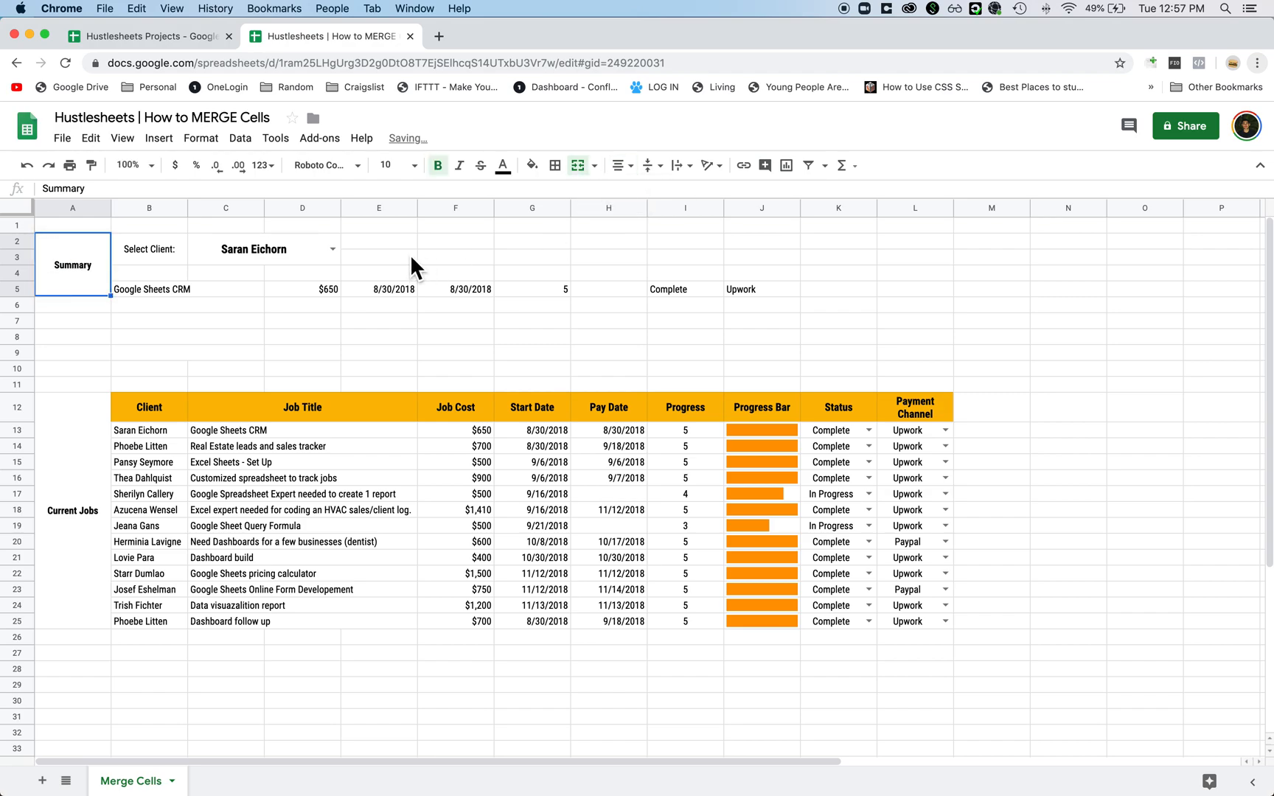
Rotate the 'Summary' and 'Current Jobs' side labels to read vertically.
{"action": "left_click", "coordinate": [707, 165]}
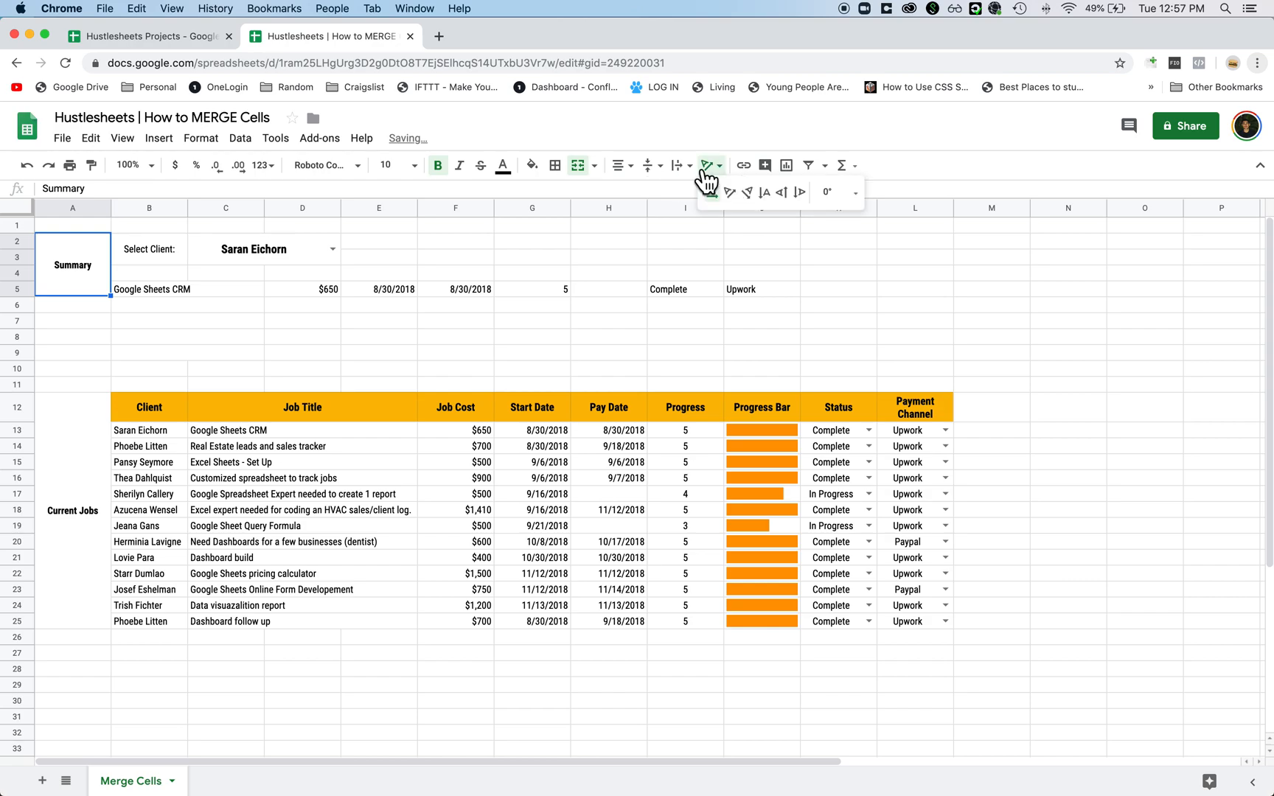
{"action": "left_click", "coordinate": [763, 194]}
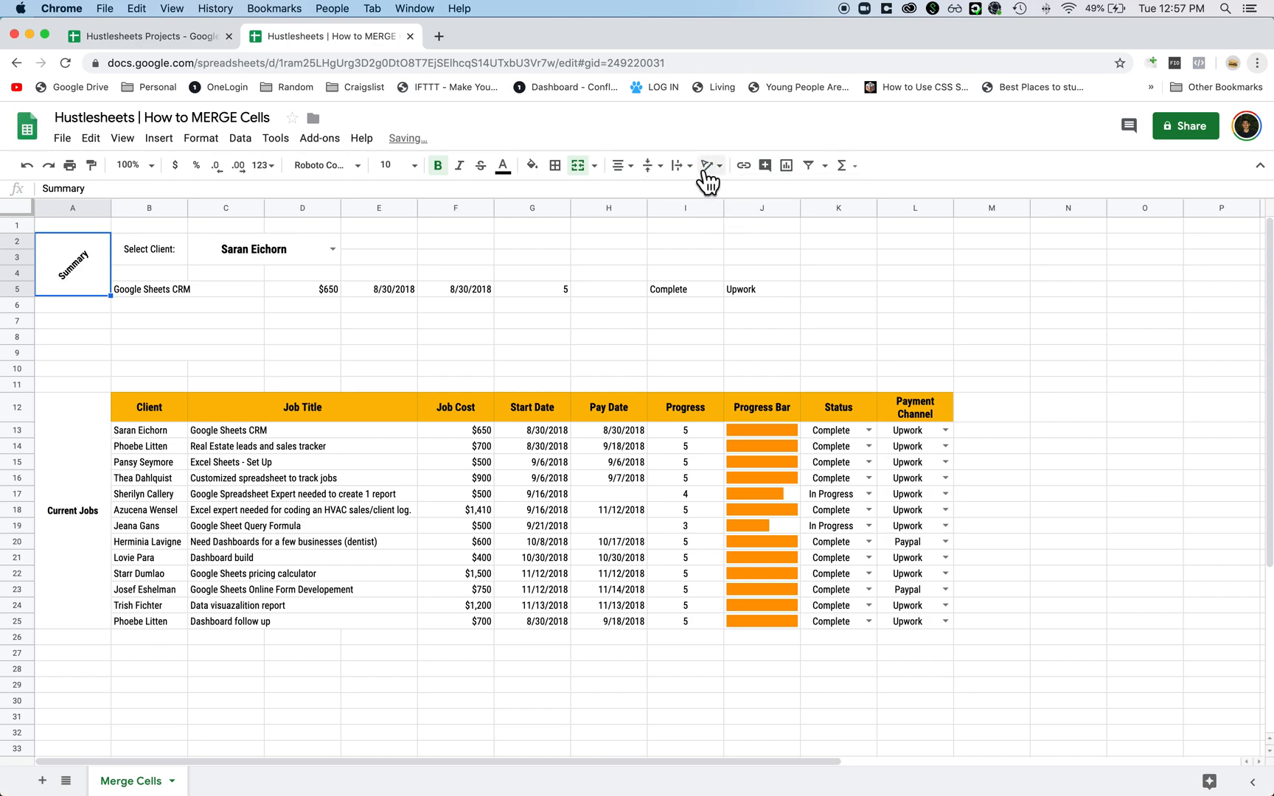
{"action": "left_click", "coordinate": [71, 510]}
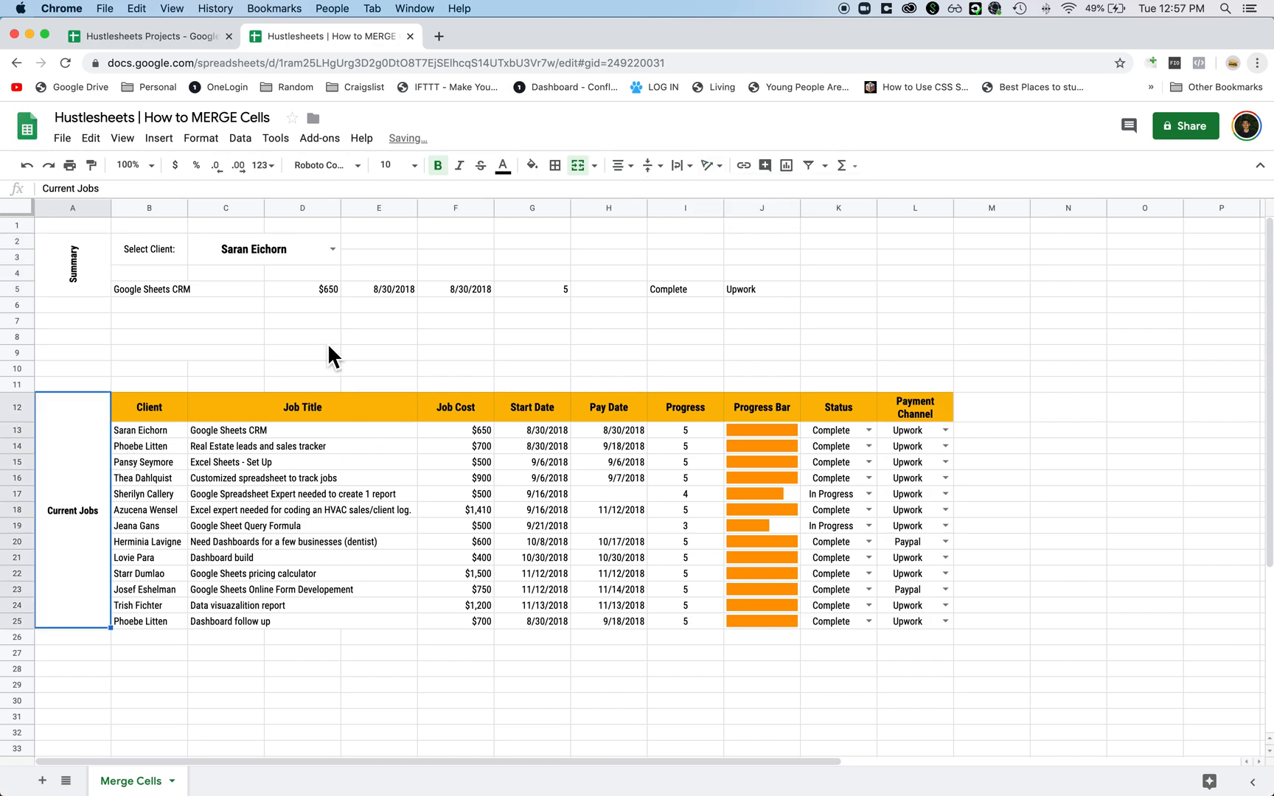
{"action": "mouse_move", "coordinate": [459, 340]}
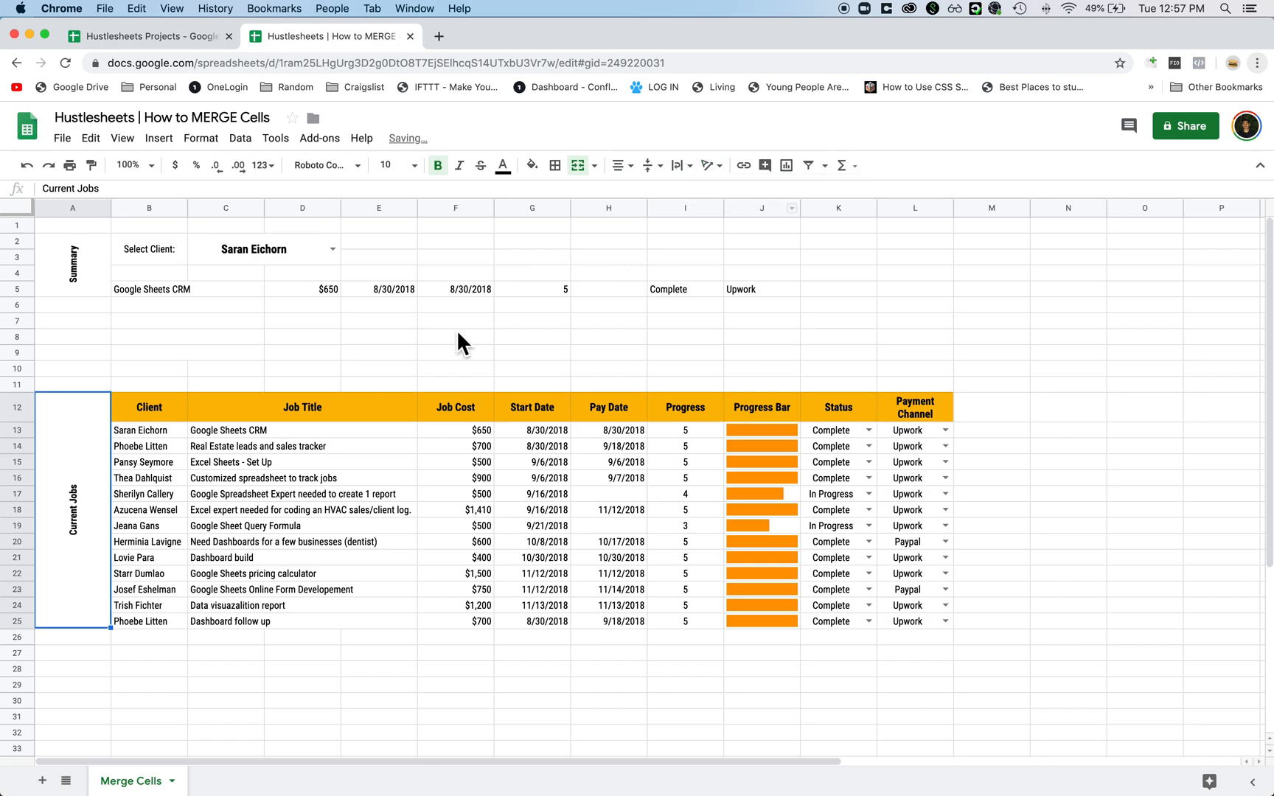
{"action": "left_click", "coordinate": [186, 336]}
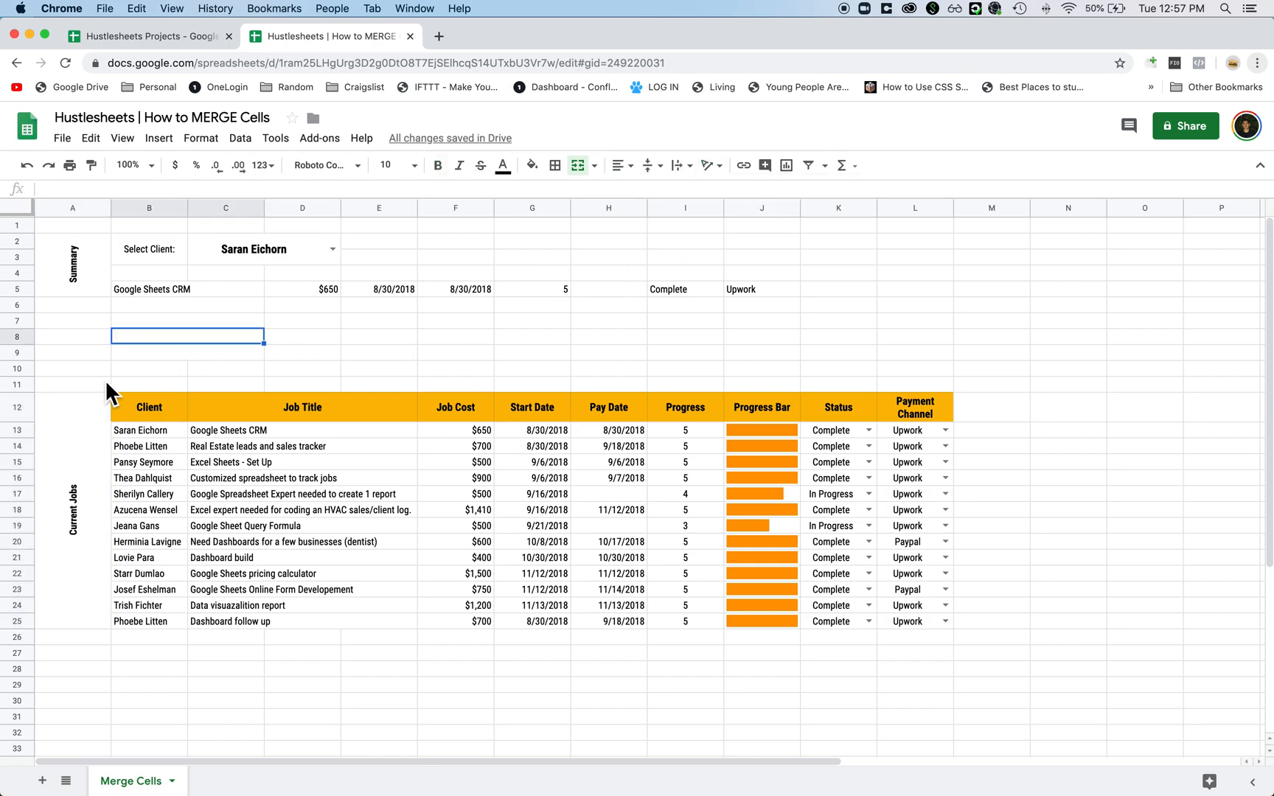
{"action": "left_click", "coordinate": [263, 250]}
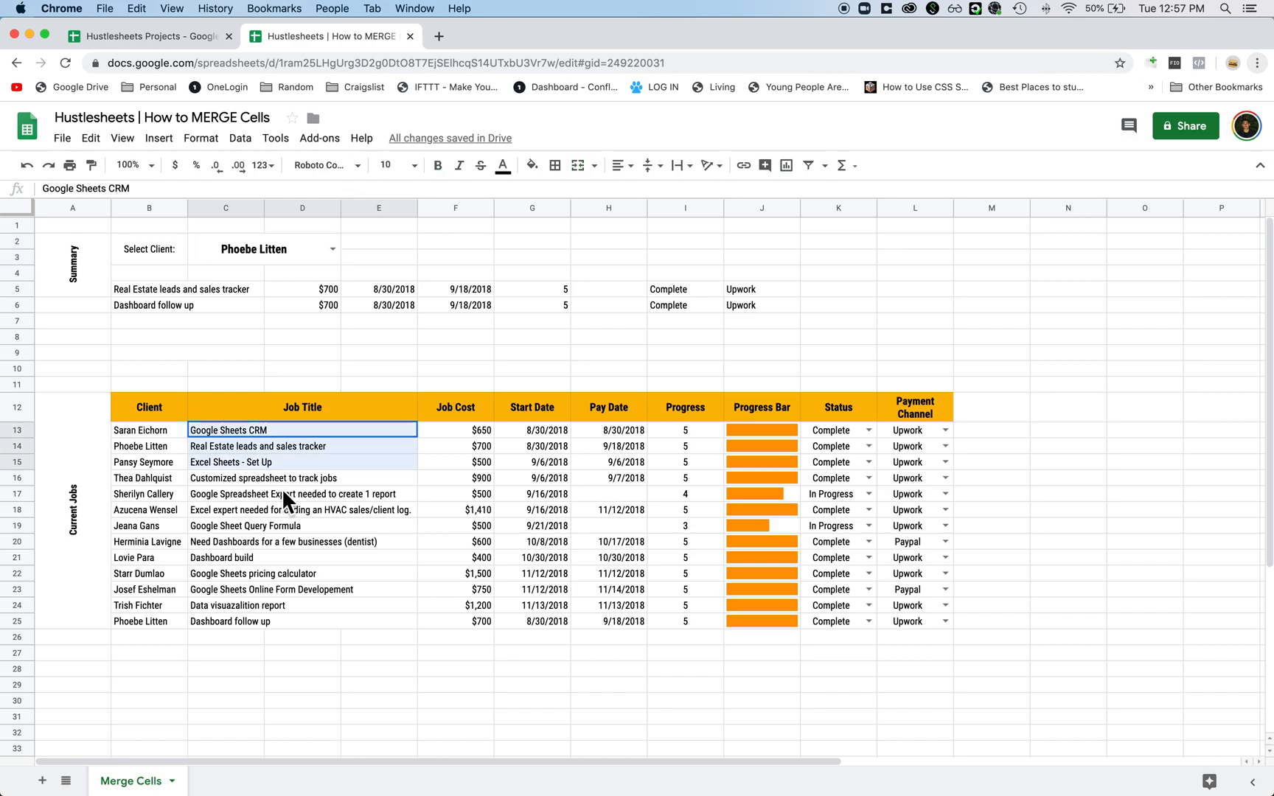
{"action": "left_click", "coordinate": [225, 384]}
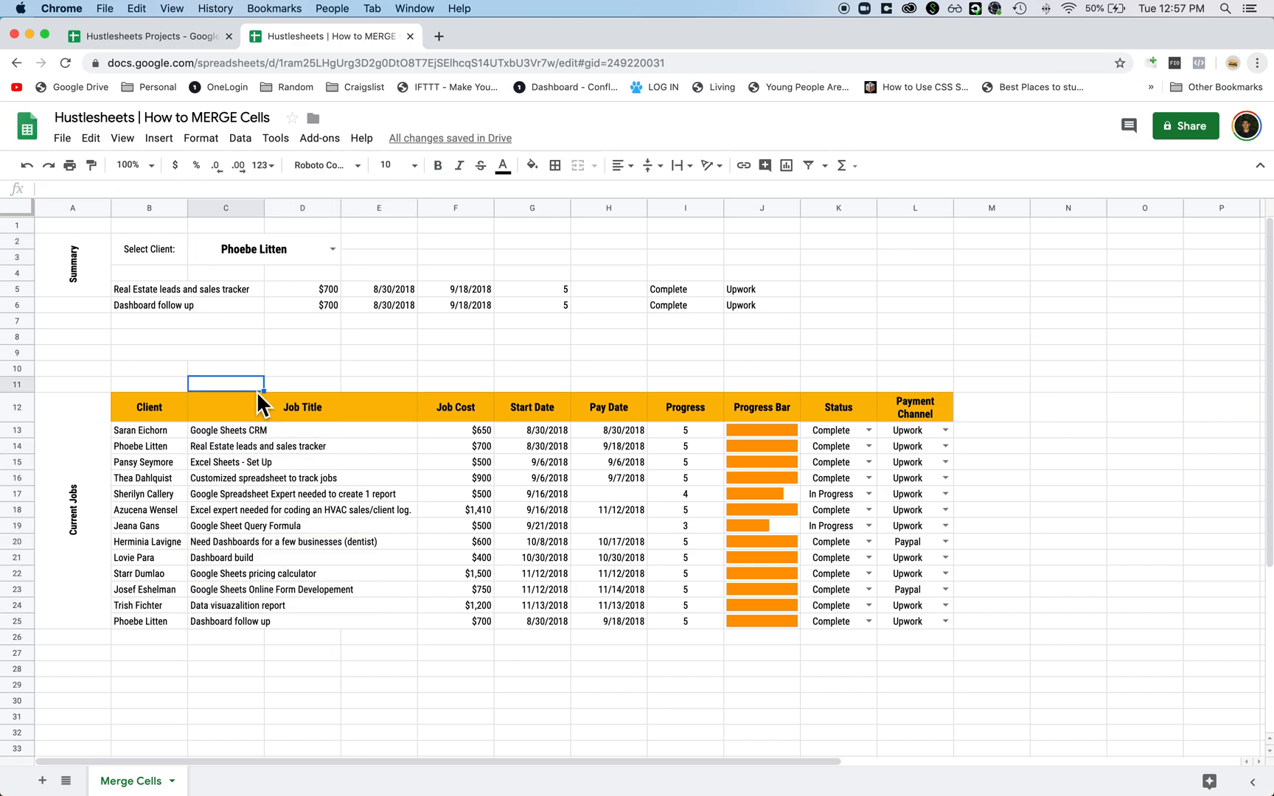
{"action": "mouse_move", "coordinate": [246, 457]}
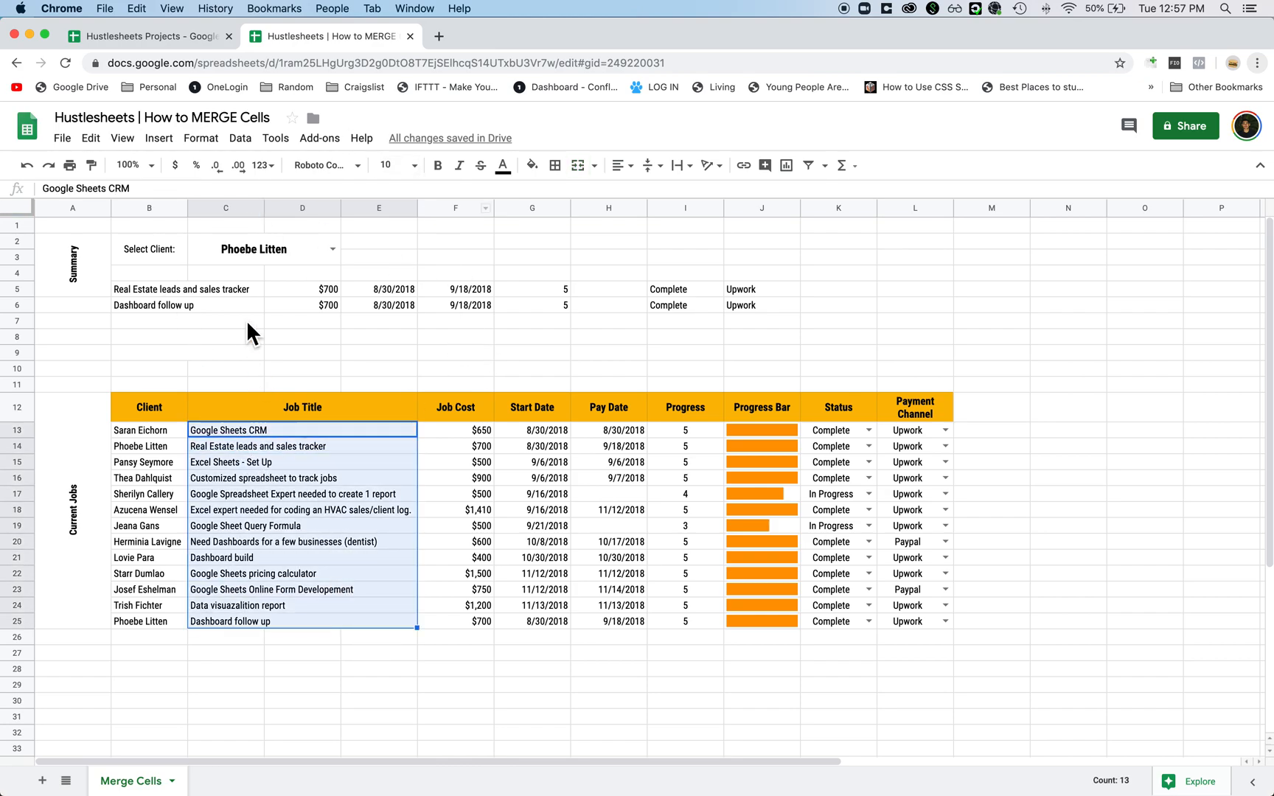
{"action": "left_click", "coordinate": [302, 320]}
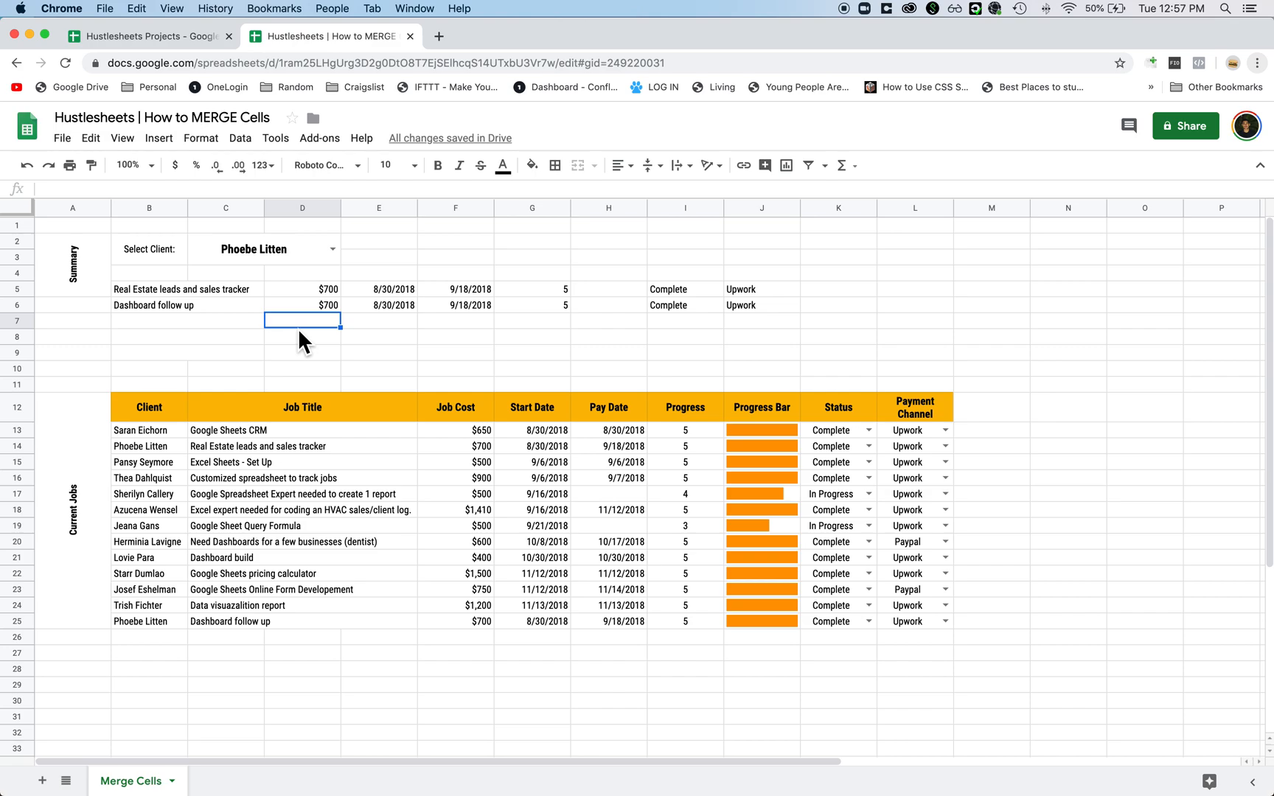
{"action": "mouse_move", "coordinate": [85, 292]}
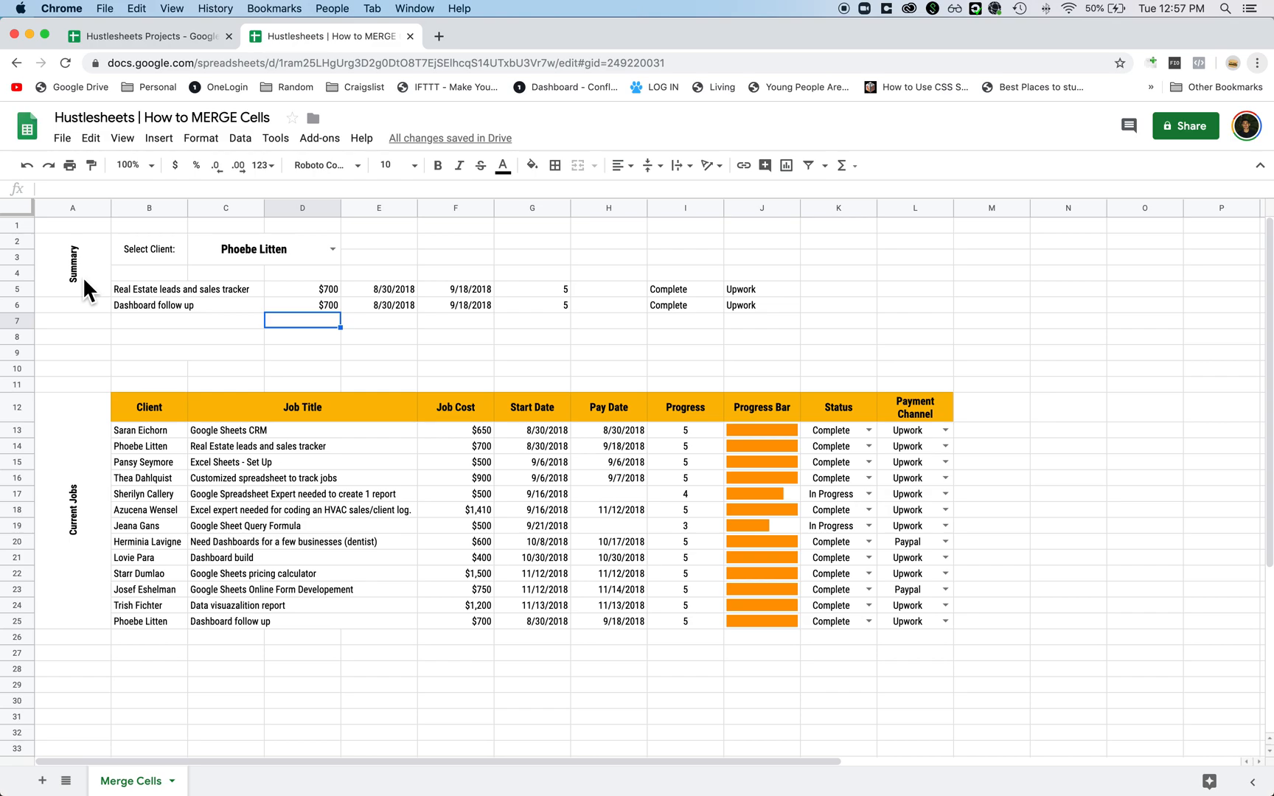
{"action": "mouse_move", "coordinate": [199, 597]}
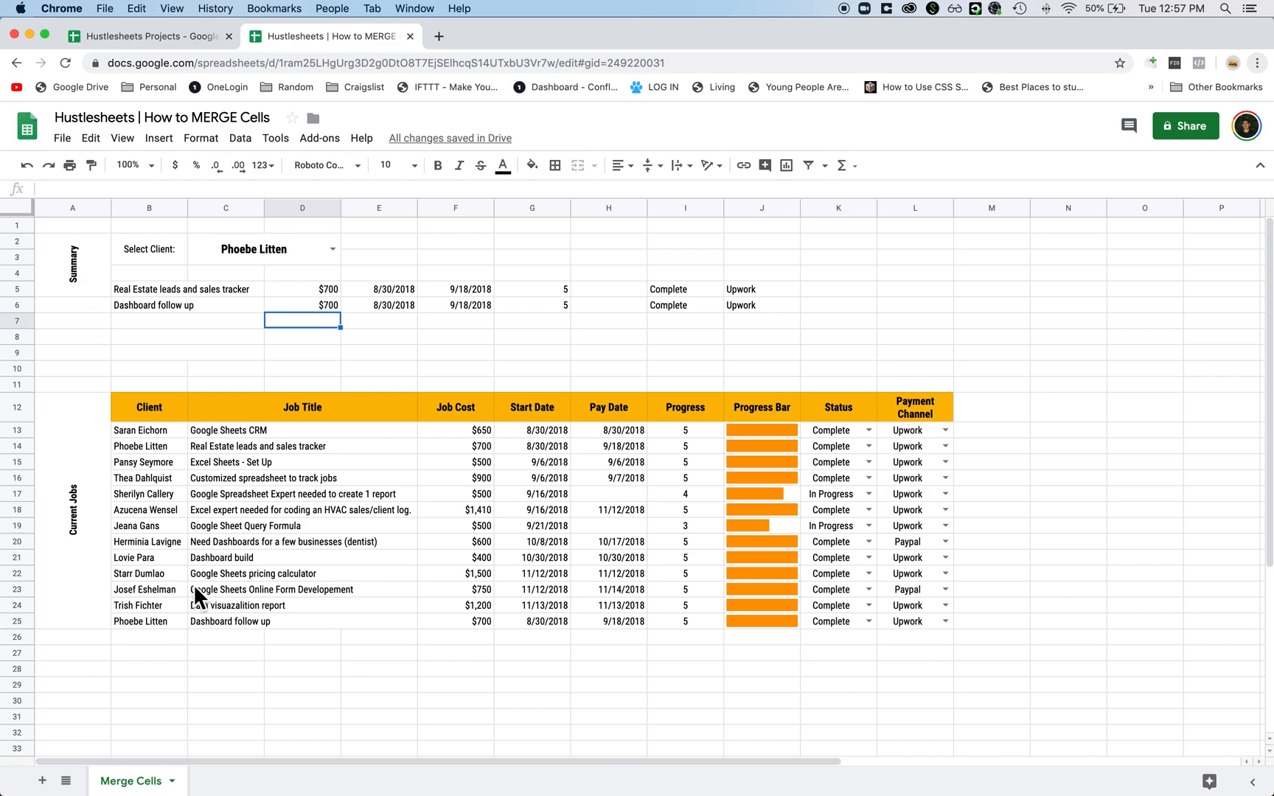